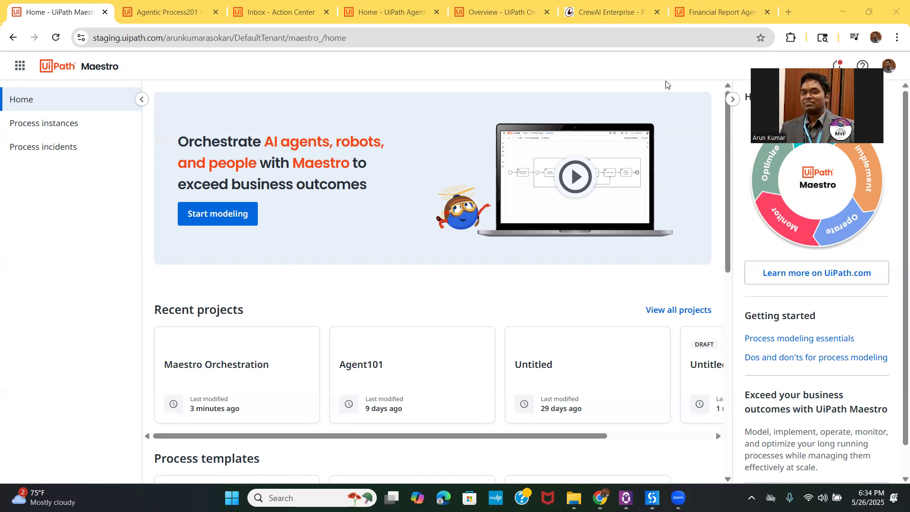
{"action": "mouse_move", "coordinate": [201, 76]}
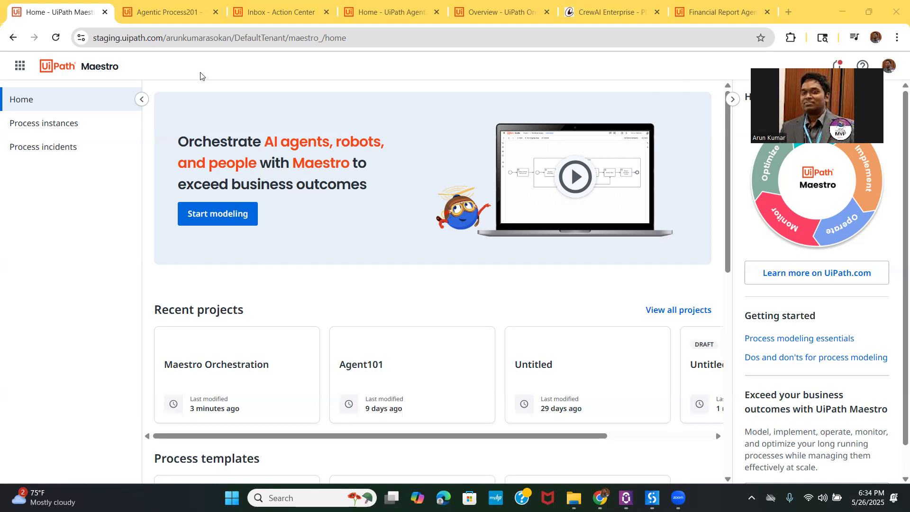
- Bring up the Agentic Process201 BPMN diagram with its RPA Bots, Agents and Human lanes
{"action": "left_click", "coordinate": [166, 13]}
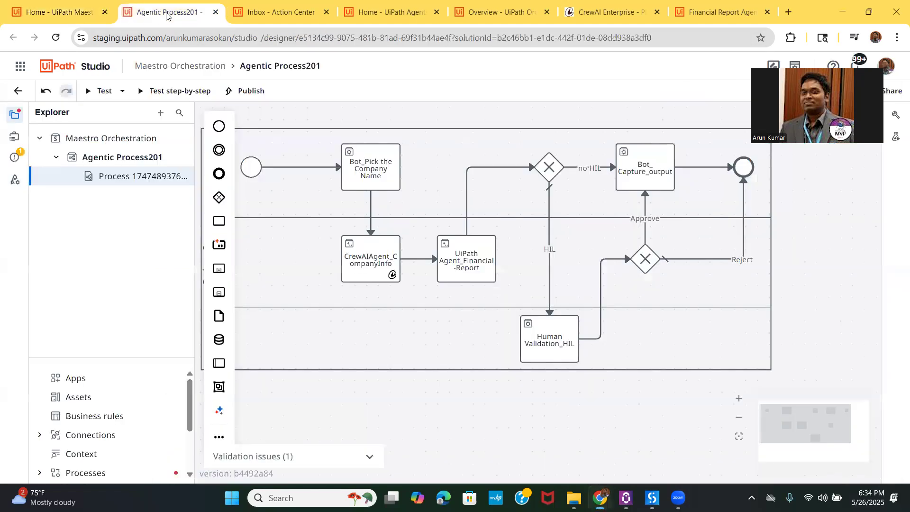
{"action": "mouse_move", "coordinate": [287, 116]}
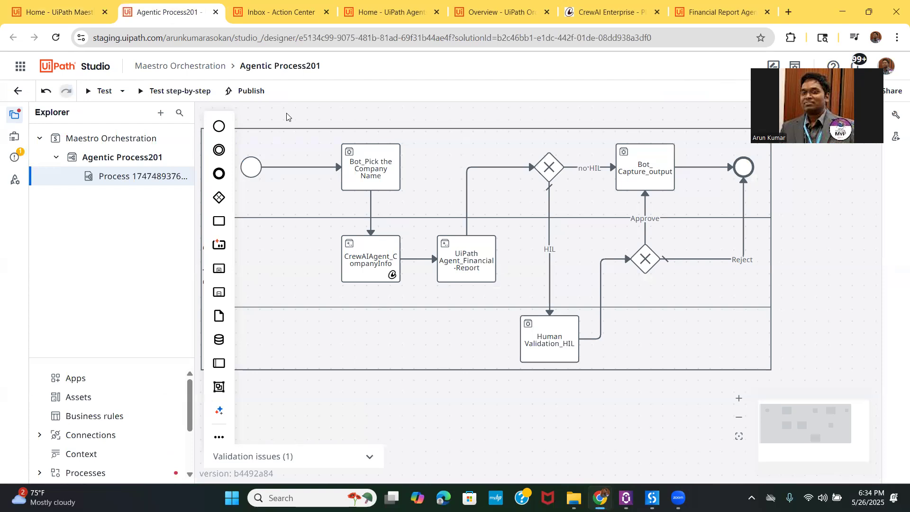
{"action": "mouse_move", "coordinate": [502, 96]}
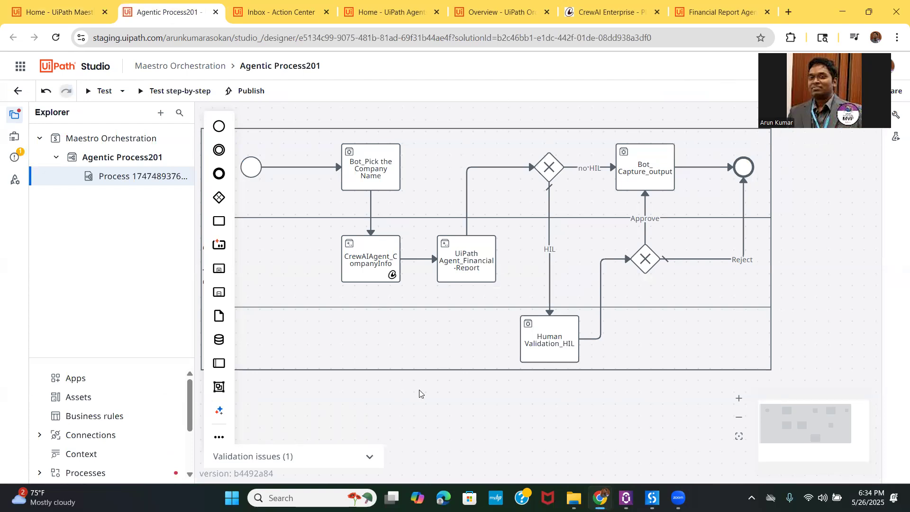
{"action": "mouse_move", "coordinate": [740, 417]}
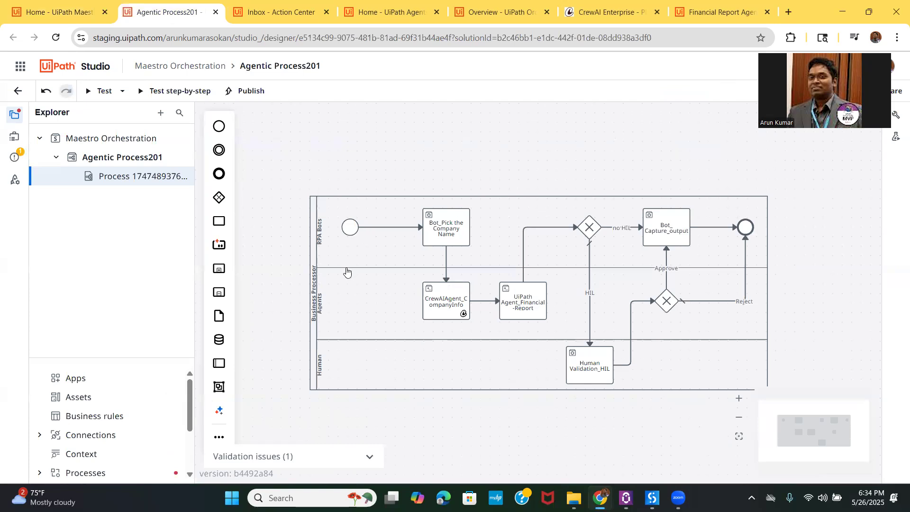
{"action": "mouse_move", "coordinate": [292, 236]}
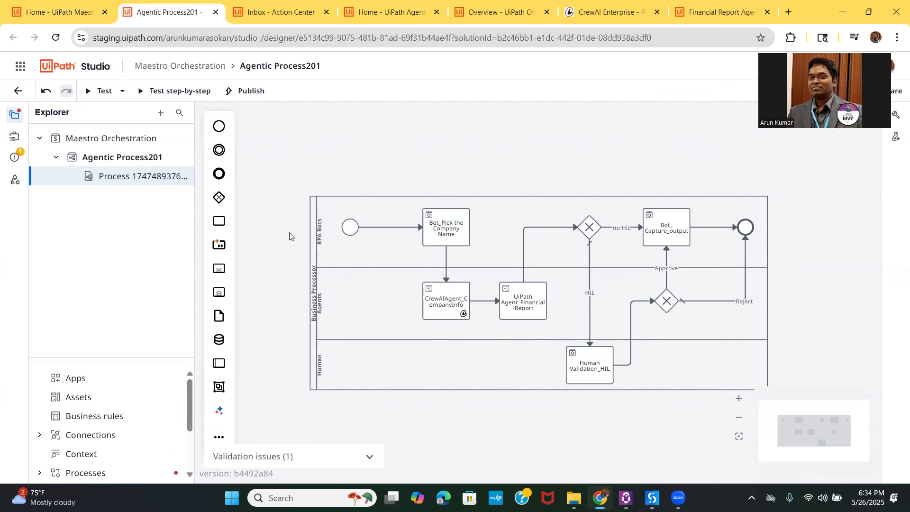
{"action": "mouse_move", "coordinate": [338, 214]}
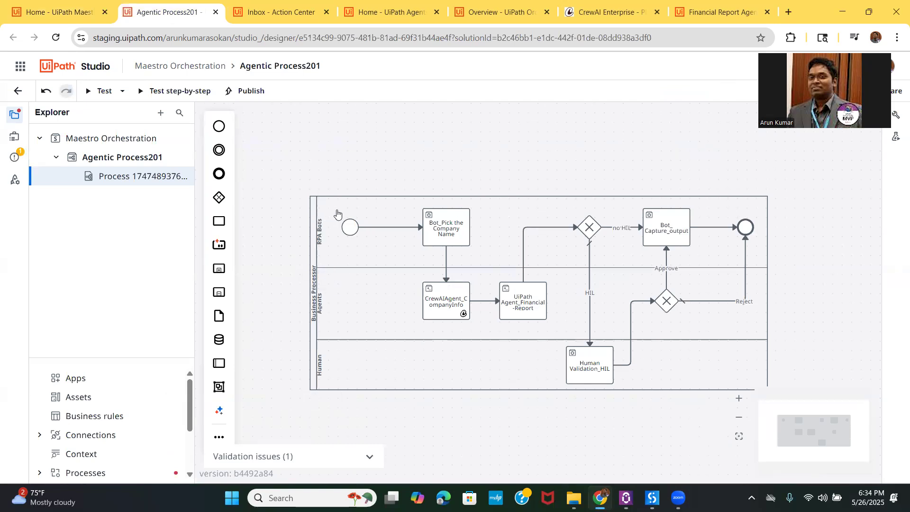
{"action": "mouse_move", "coordinate": [362, 309]}
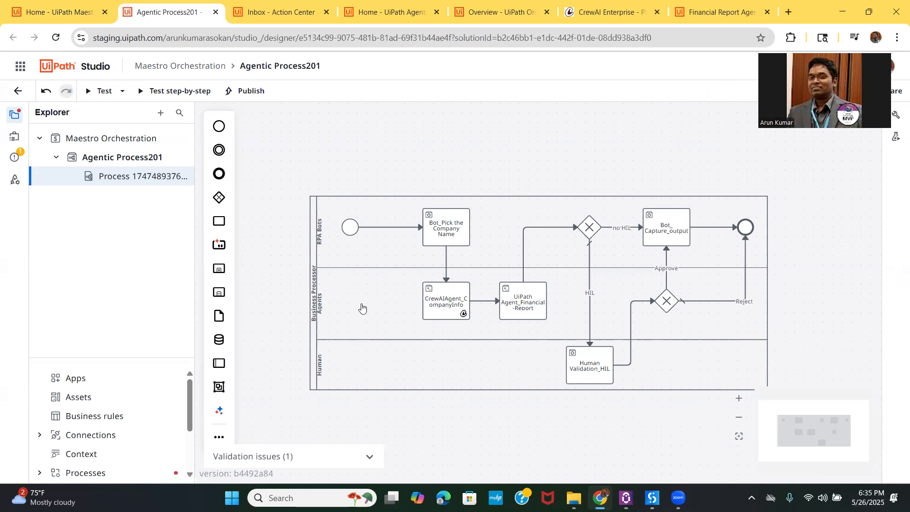
{"action": "mouse_move", "coordinate": [370, 390]}
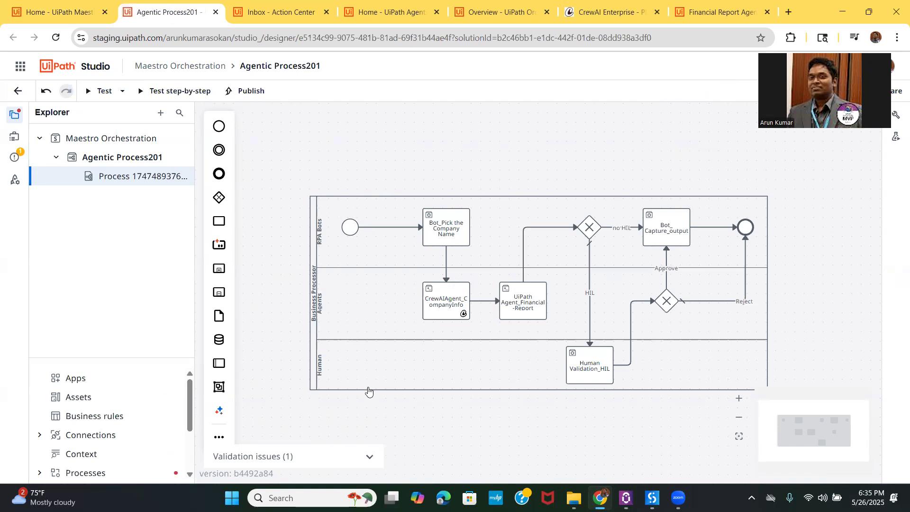
{"action": "mouse_move", "coordinate": [364, 376]}
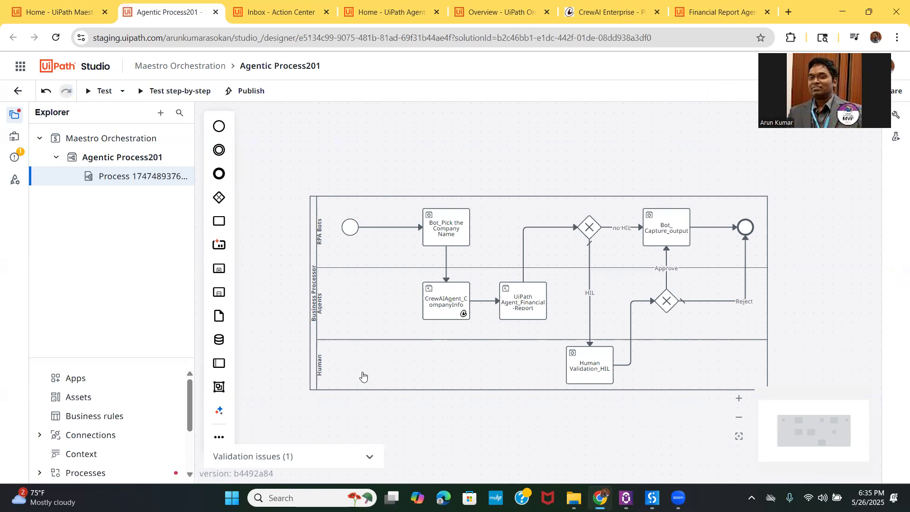
{"action": "mouse_move", "coordinate": [485, 316]}
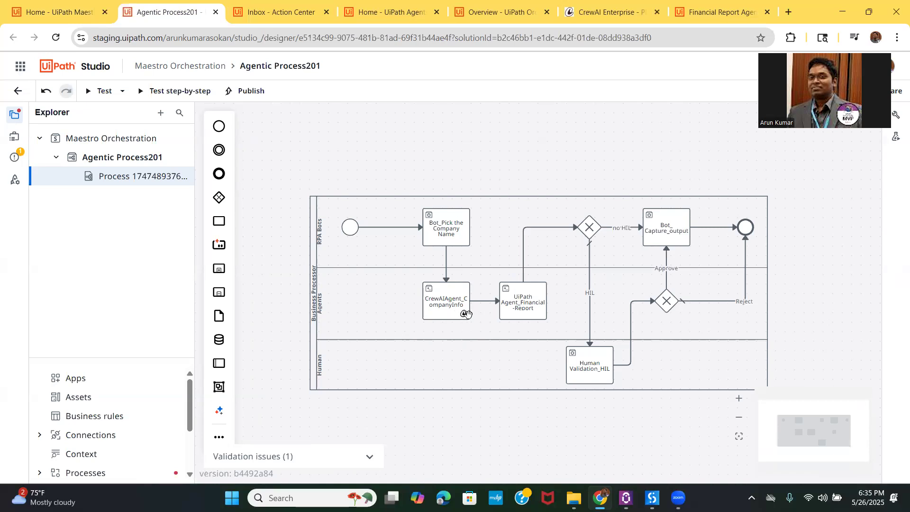
{"action": "mouse_move", "coordinate": [560, 285]}
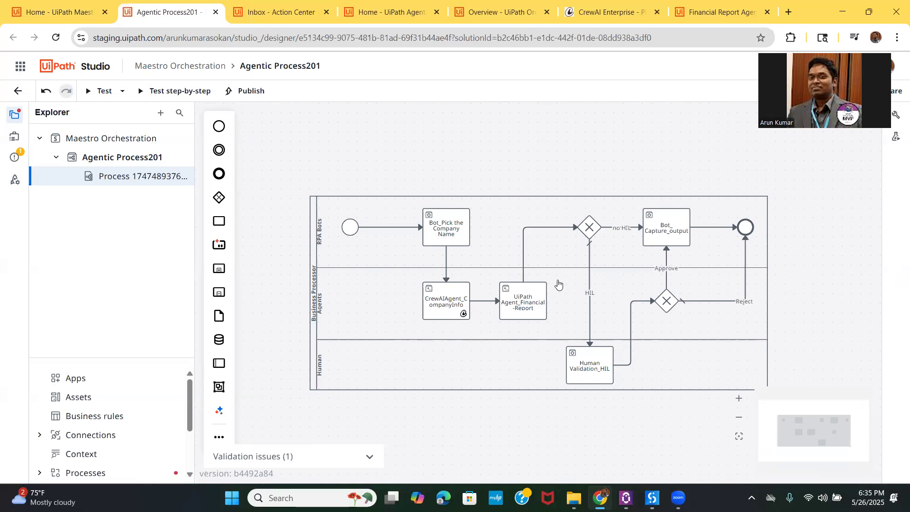
{"action": "mouse_move", "coordinate": [543, 332]}
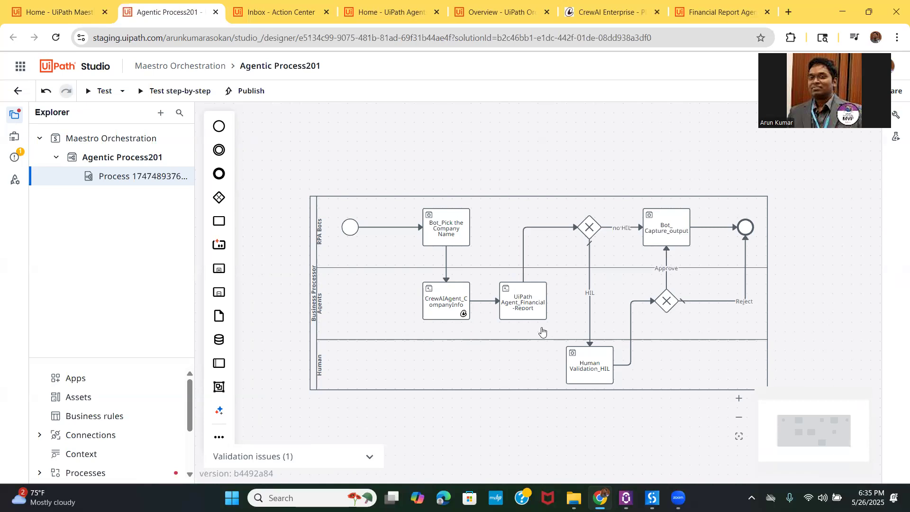
{"action": "mouse_move", "coordinate": [477, 212]}
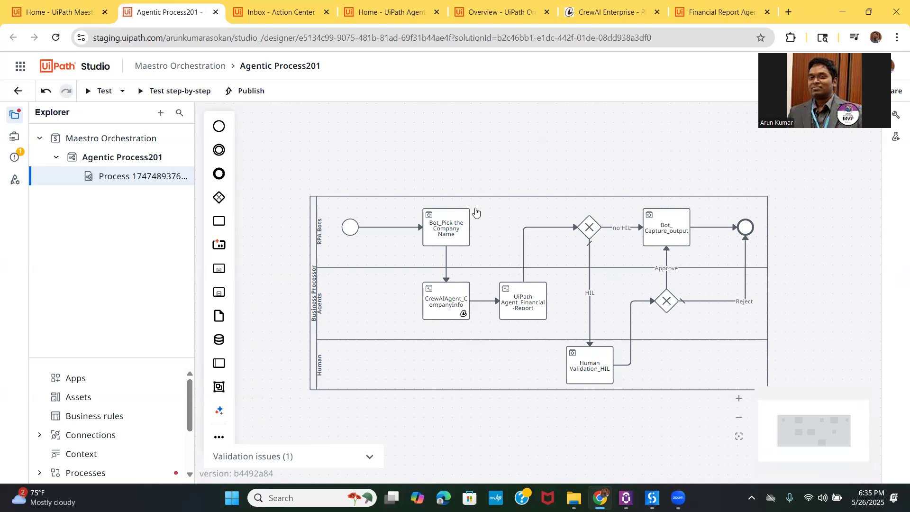
{"action": "mouse_move", "coordinate": [690, 199]}
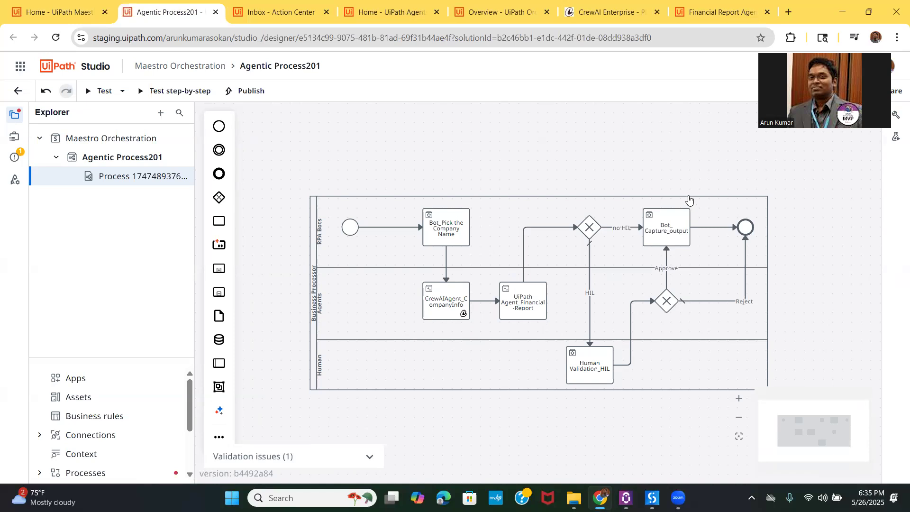
{"action": "mouse_move", "coordinate": [647, 374]}
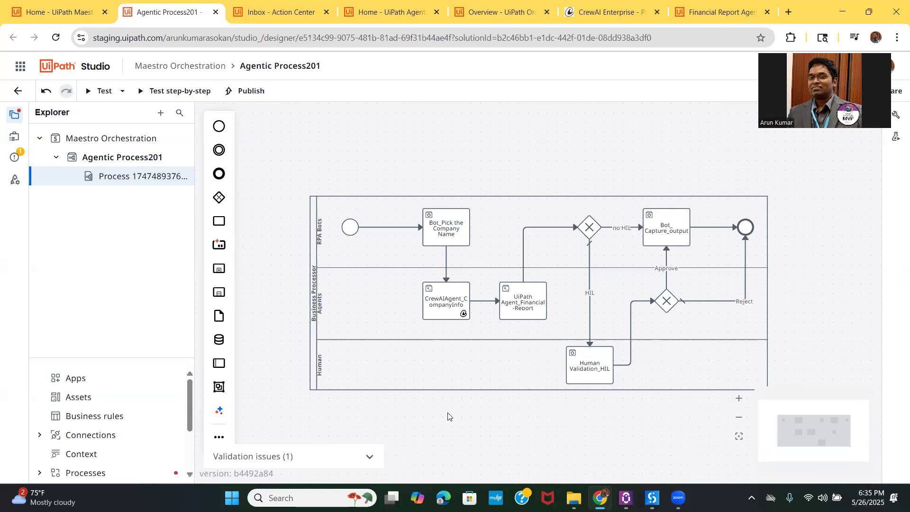
{"action": "mouse_move", "coordinate": [364, 316]}
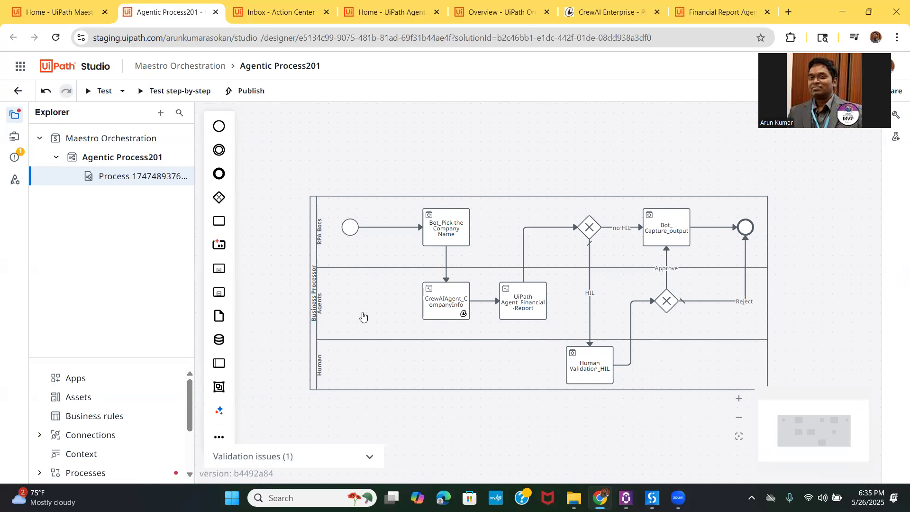
{"action": "mouse_move", "coordinate": [349, 257]}
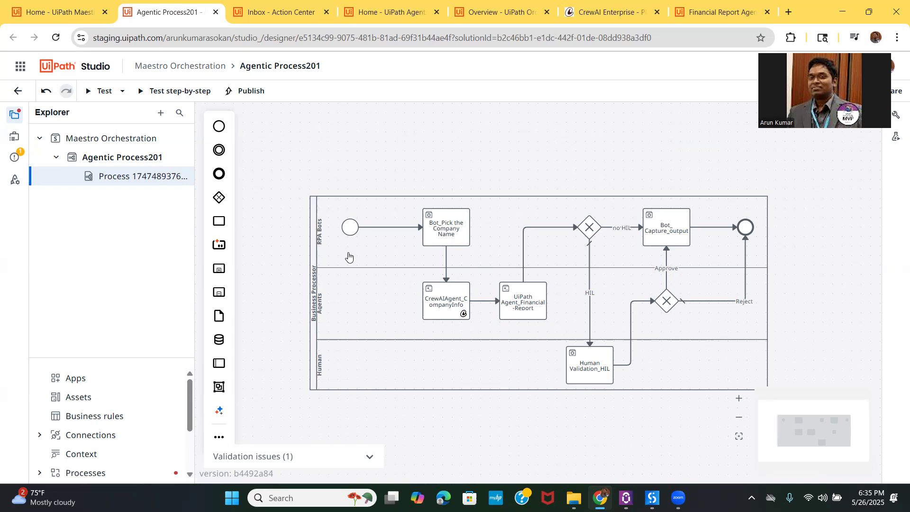
{"action": "mouse_move", "coordinate": [483, 347]}
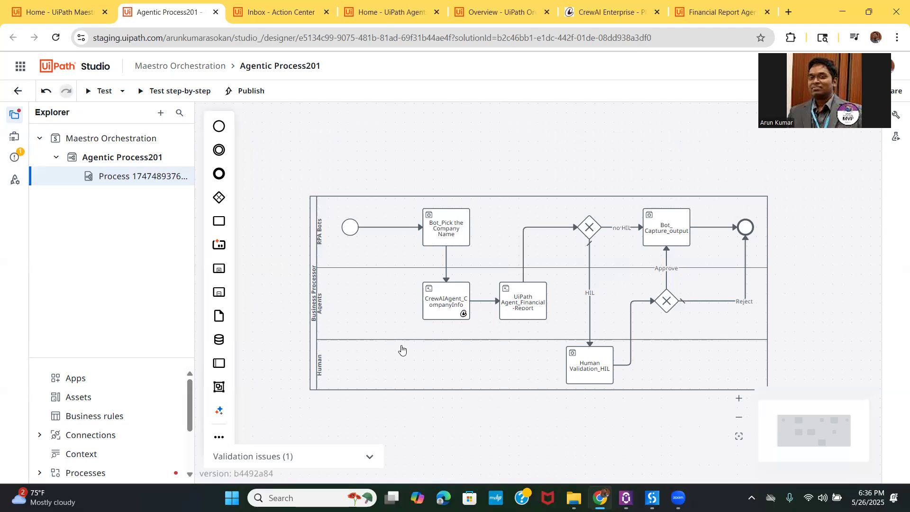
{"action": "mouse_move", "coordinate": [338, 163]}
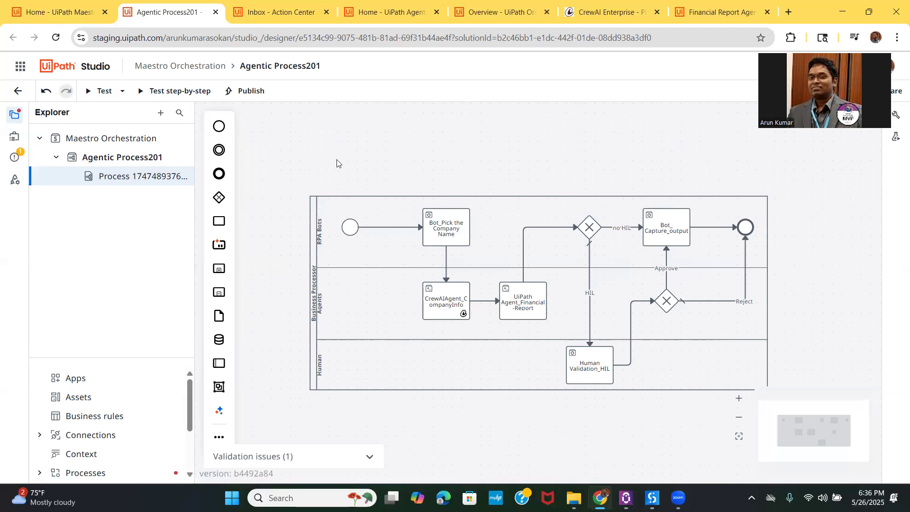
{"action": "mouse_move", "coordinate": [428, 195]}
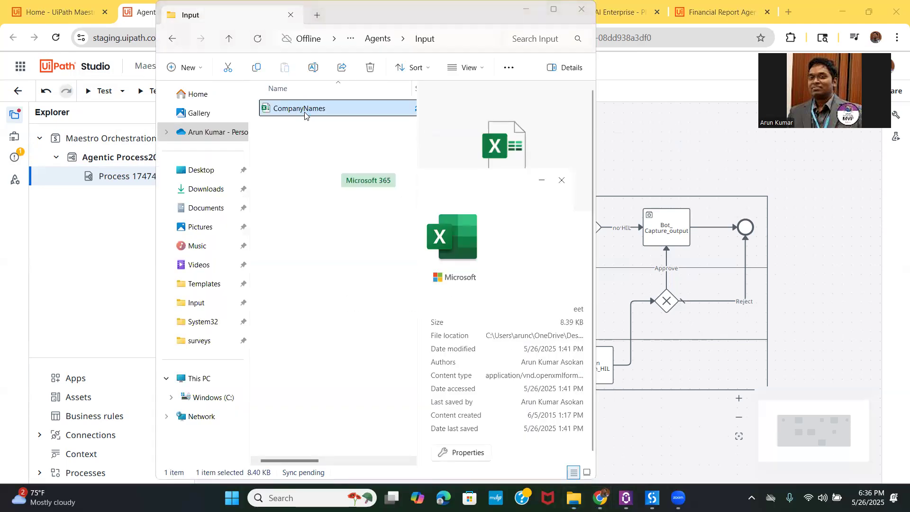
- Open CompanyNames.xlsx, confirm UiPath under Names with Output empty, then close Excel
{"action": "double_click", "coordinate": [299, 108]}
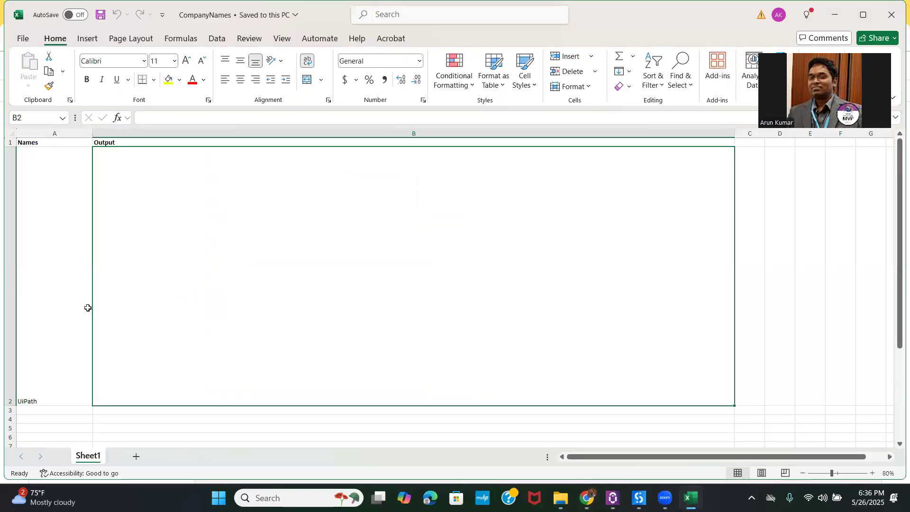
{"action": "left_click", "coordinate": [43, 401]}
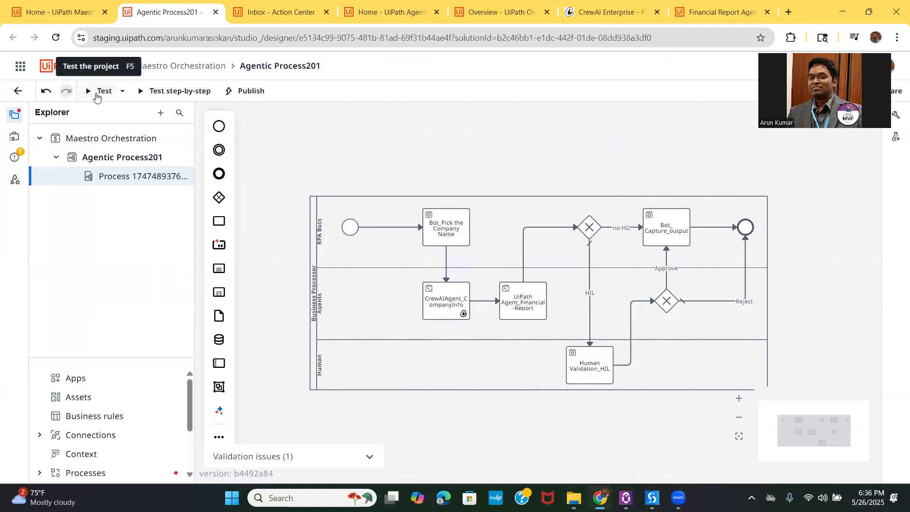
- Start a test of Agentic Process201 and review the profile's crewai connection and four process mappings
{"action": "left_click", "coordinate": [102, 91]}
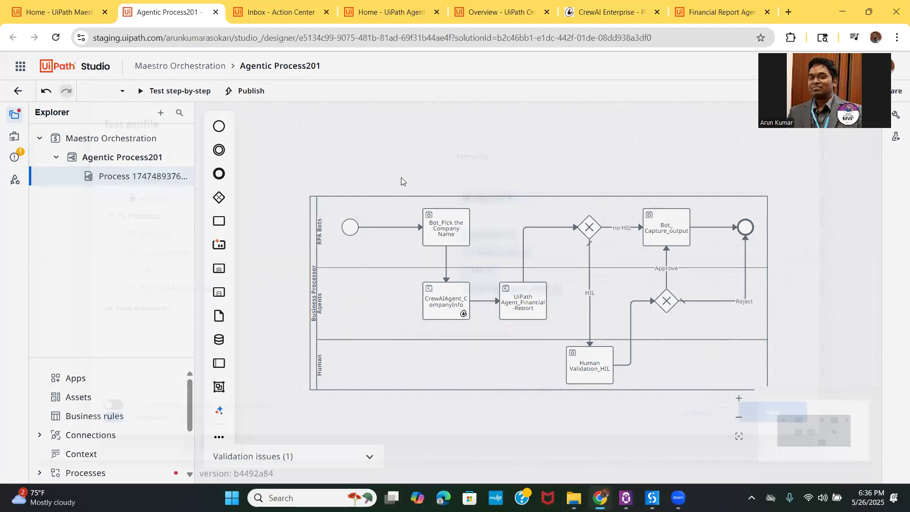
{"action": "left_click", "coordinate": [180, 91]}
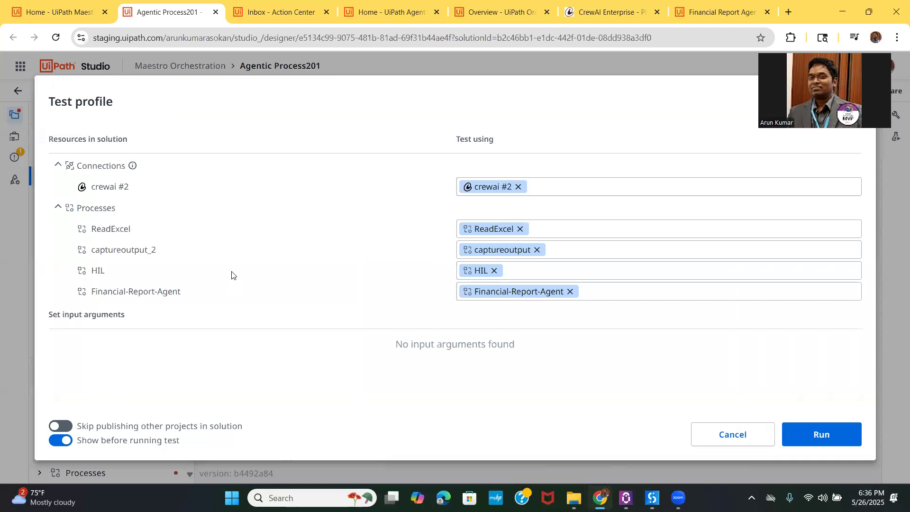
{"action": "mouse_move", "coordinate": [168, 214]}
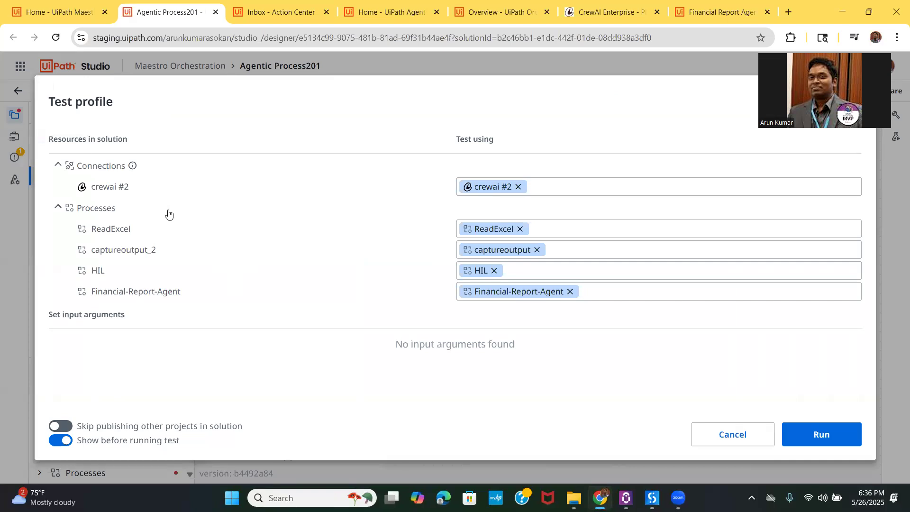
{"action": "mouse_move", "coordinate": [160, 234]}
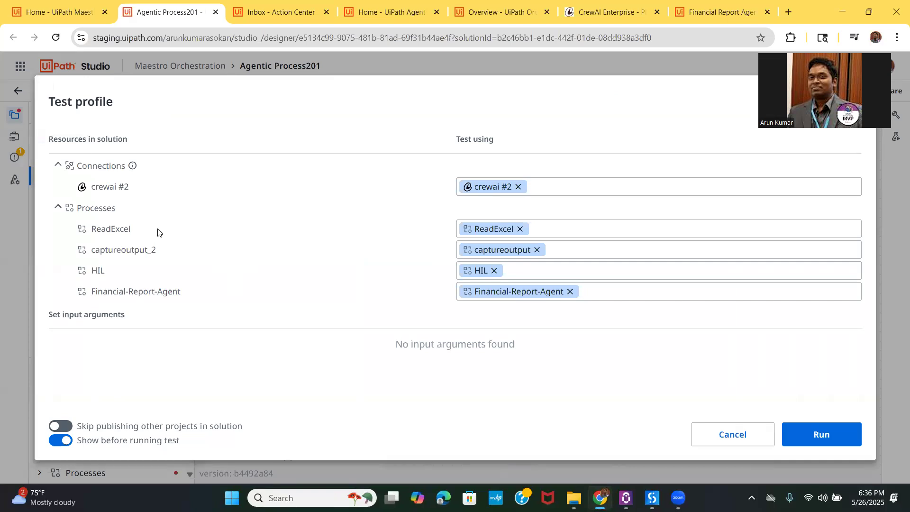
{"action": "mouse_move", "coordinate": [148, 237]}
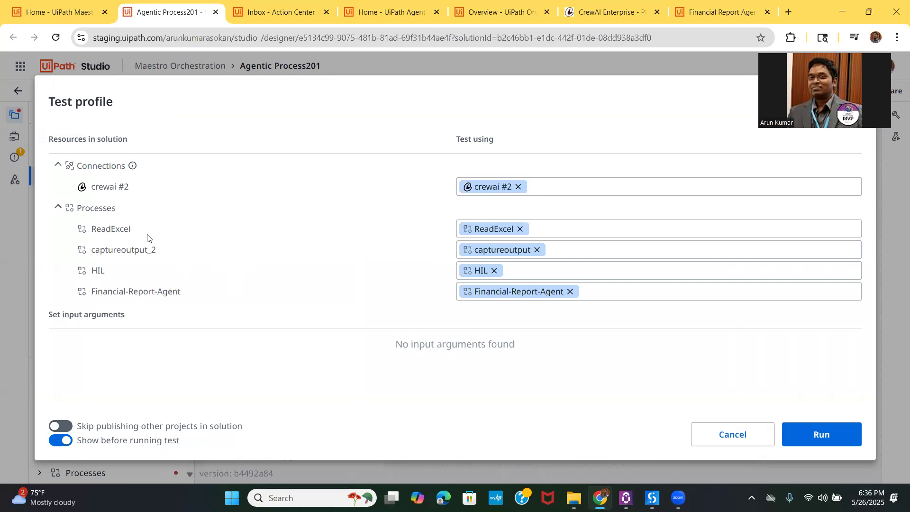
{"action": "mouse_move", "coordinate": [203, 217]}
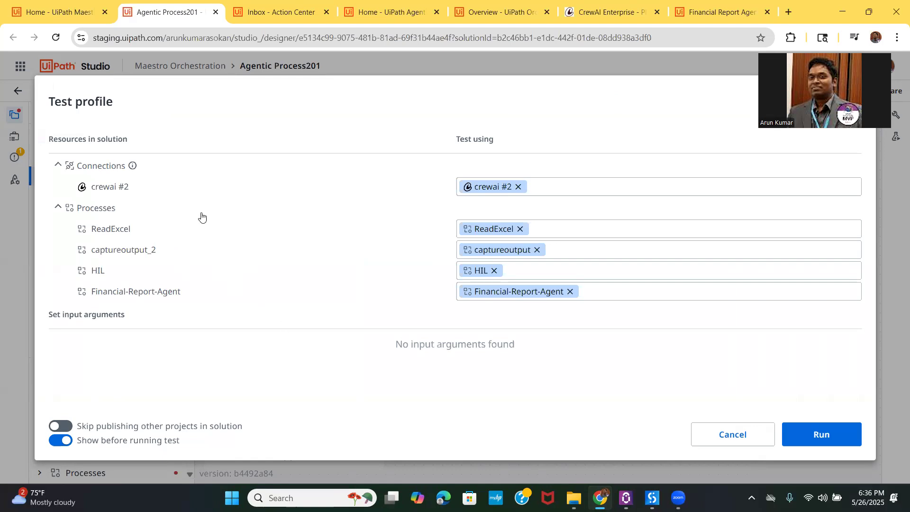
{"action": "mouse_move", "coordinate": [277, 320]}
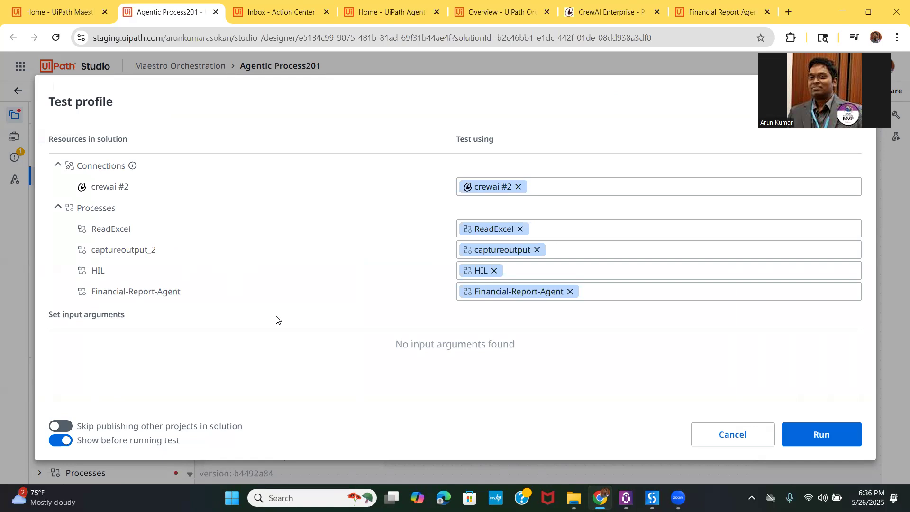
{"action": "mouse_move", "coordinate": [839, 441]}
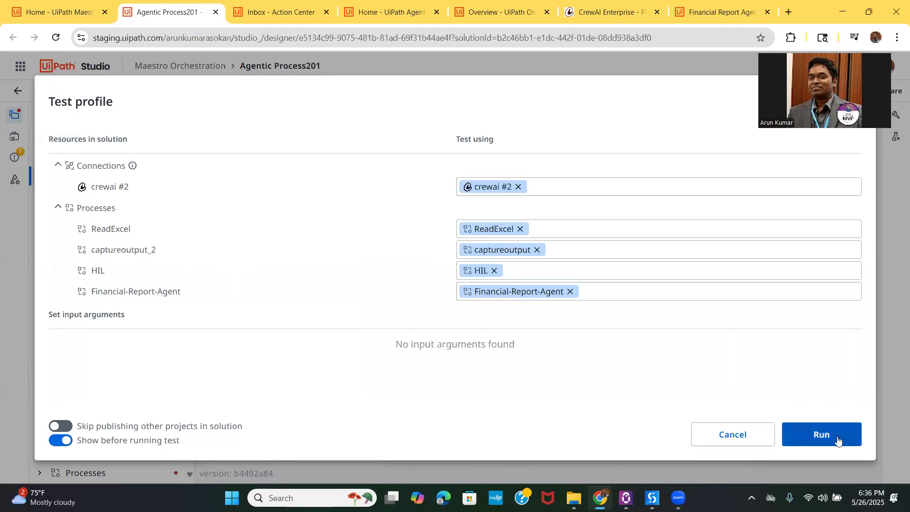
- Run the test and follow the execution trail and global variables until the flow reaches human validation
{"action": "left_click", "coordinate": [821, 434]}
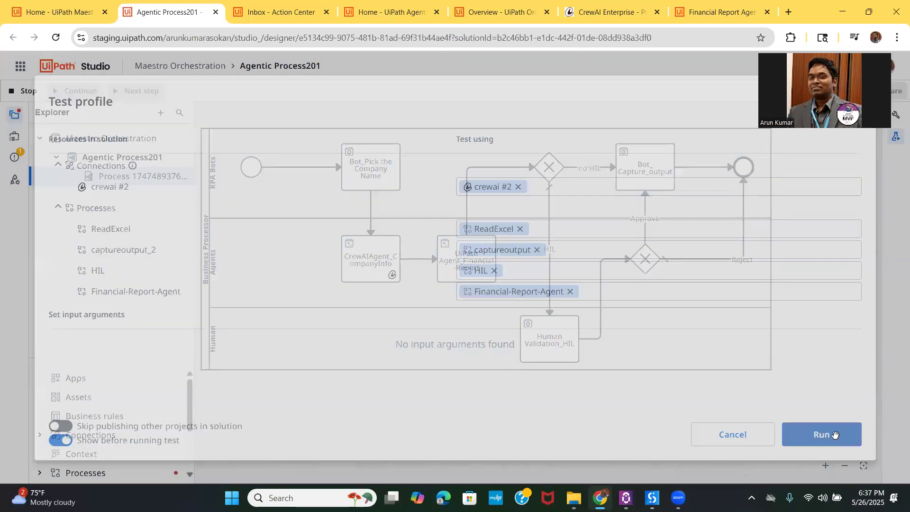
{"action": "left_click", "coordinate": [821, 434]}
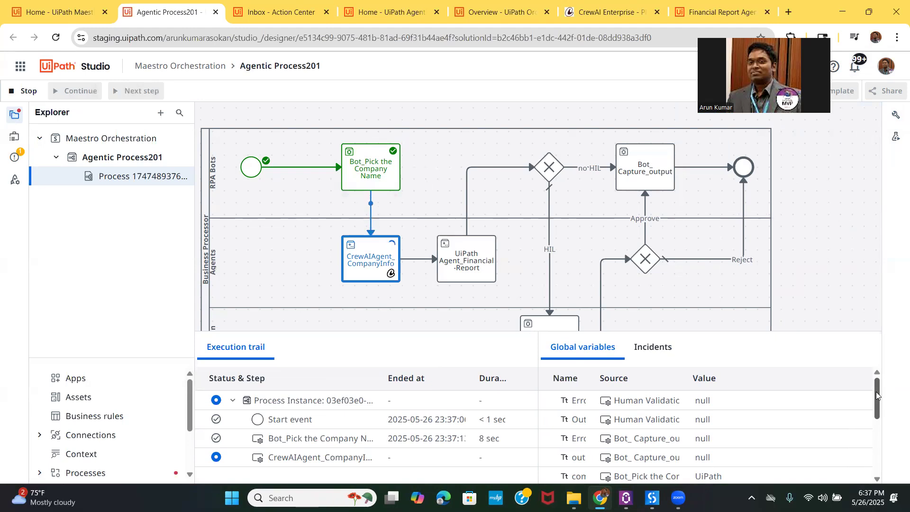
{"action": "scroll", "scroll_direction": "down", "scroll_amount": 3}
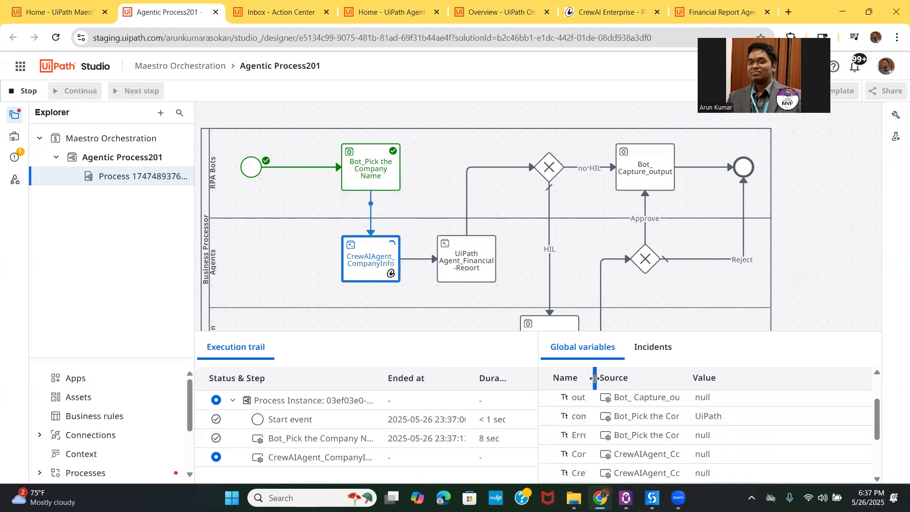
{"action": "left_click_drag", "start_coordinate": [593, 378], "coordinate": [684, 377]}
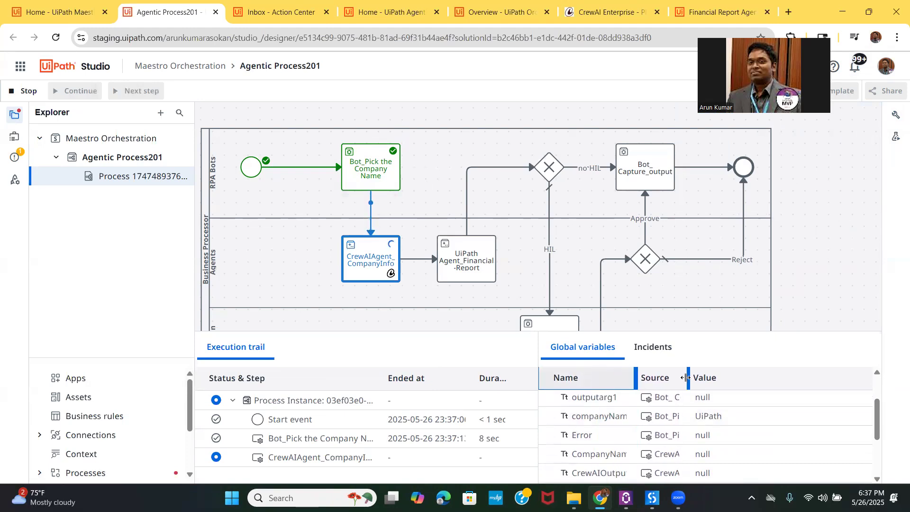
{"action": "left_click_drag", "start_coordinate": [683, 377], "coordinate": [717, 377]}
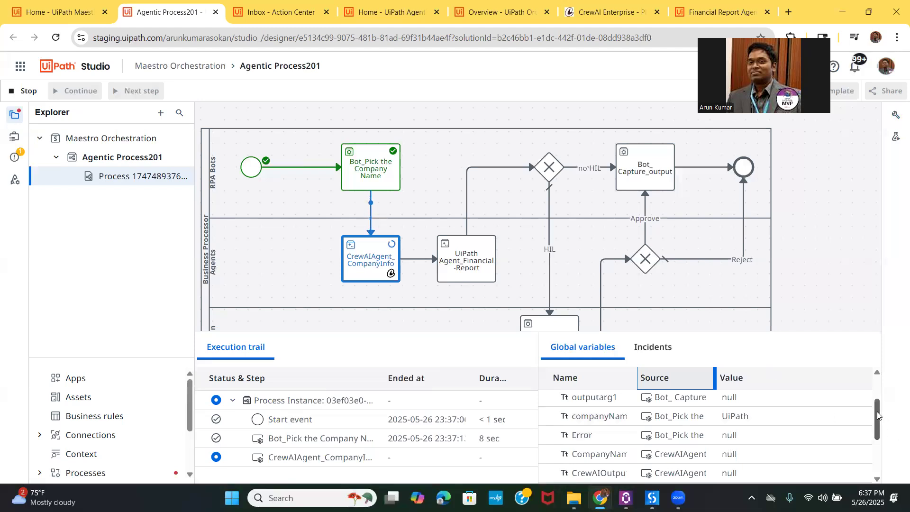
{"action": "scroll", "scroll_direction": "down", "scroll_amount": 3}
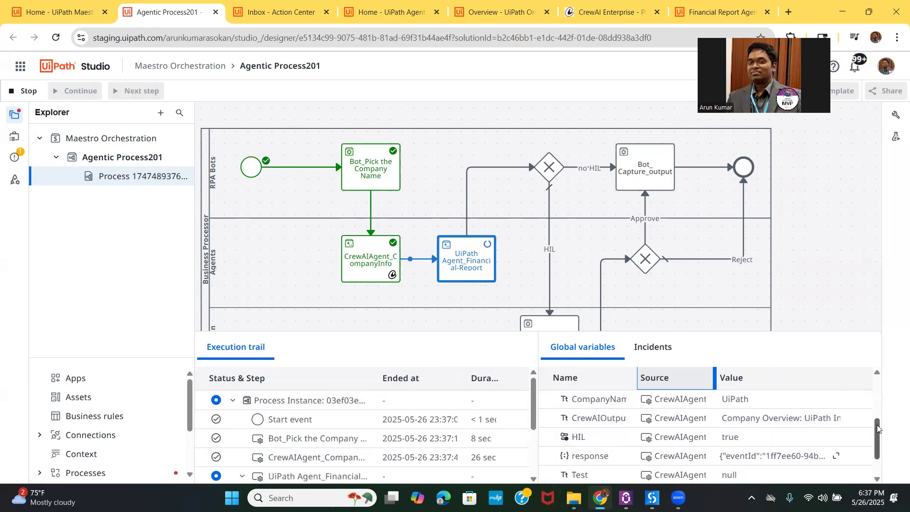
{"action": "scroll", "scroll_direction": "down", "scroll_amount": 3}
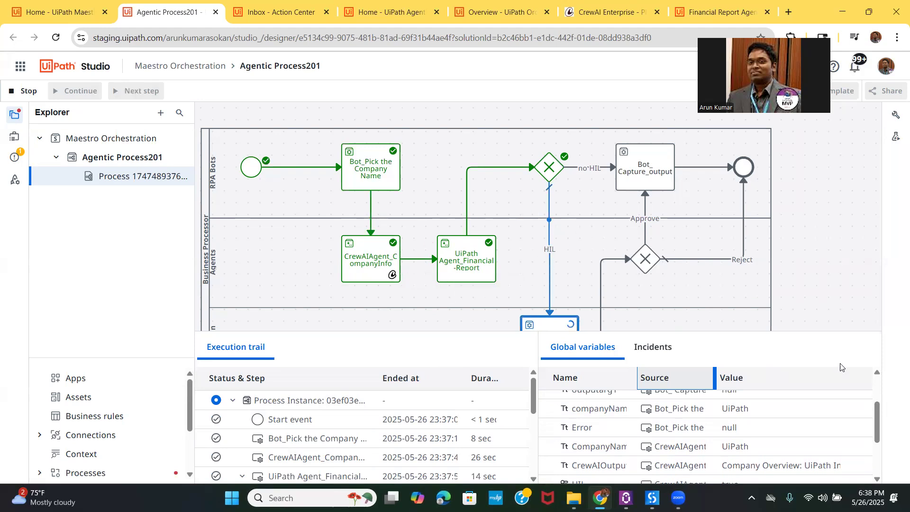
{"action": "scroll", "scroll_direction": "down", "scroll_amount": 3}
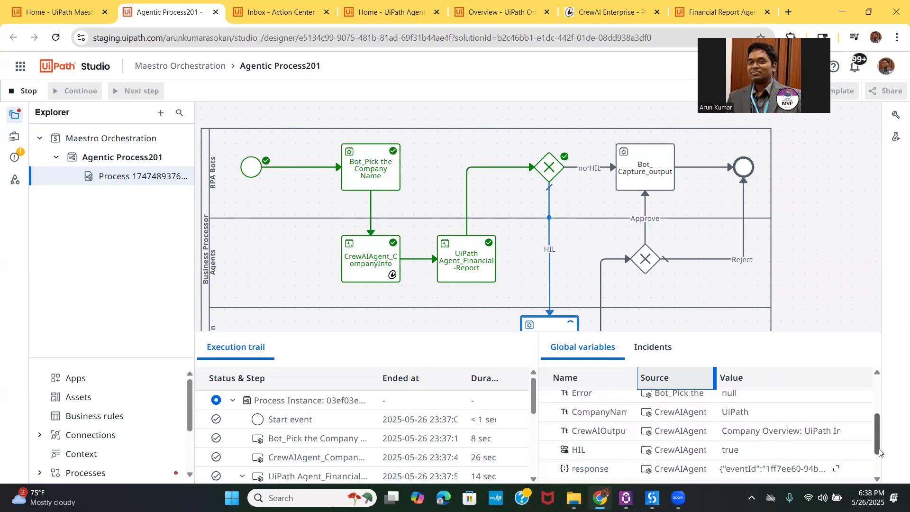
{"action": "scroll", "scroll_direction": "down", "scroll_amount": 3}
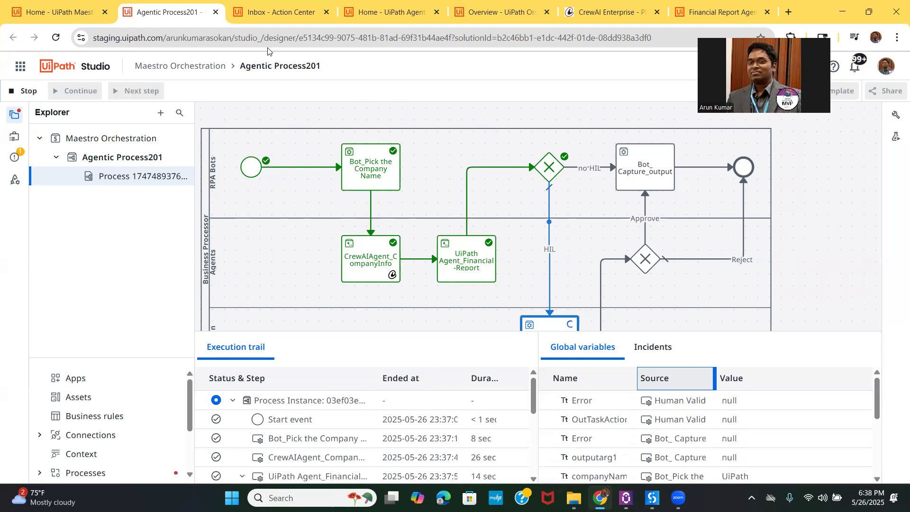
- In Action Center, show unassigned tasks and take ownership of the pending Review task
{"action": "left_click", "coordinate": [281, 13]}
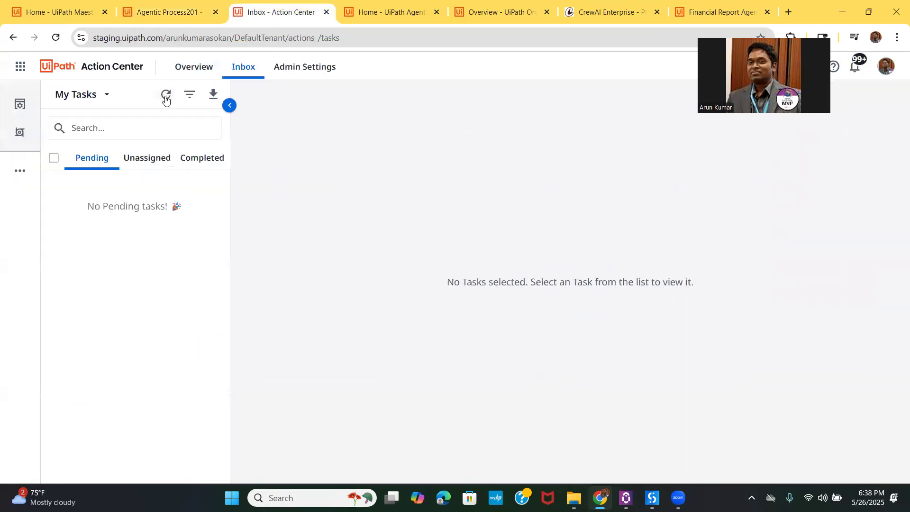
{"action": "mouse_move", "coordinate": [159, 169]}
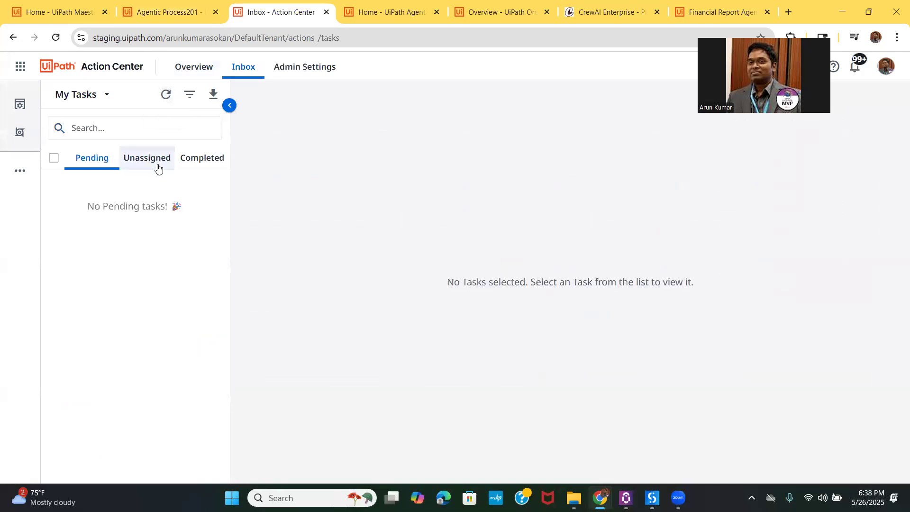
{"action": "left_click", "coordinate": [146, 157]}
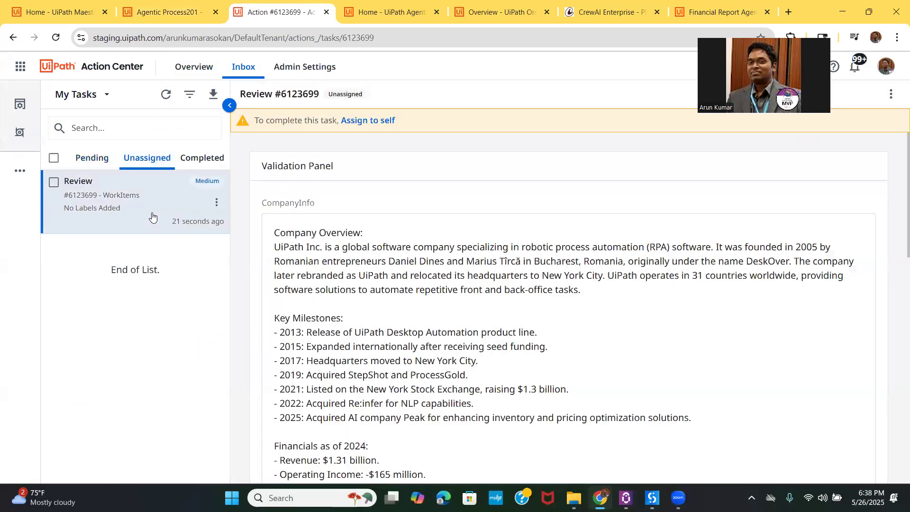
{"action": "mouse_move", "coordinate": [377, 122]}
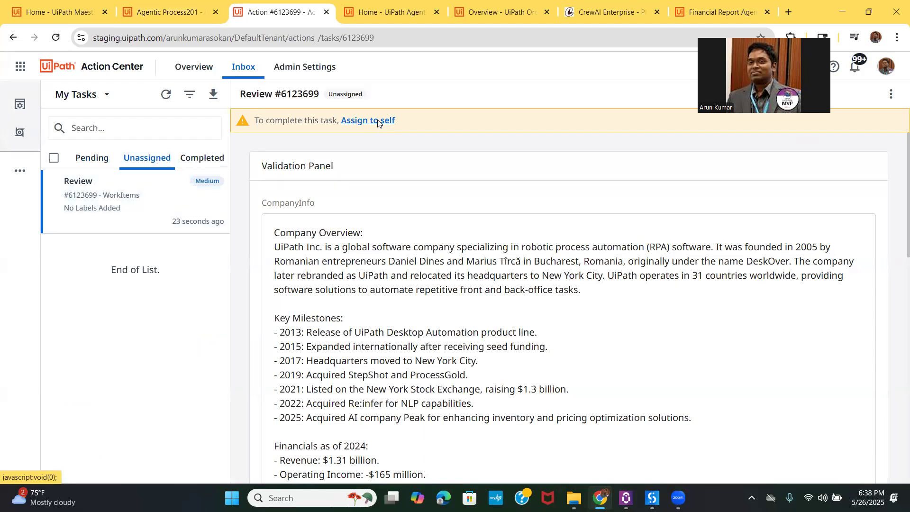
{"action": "left_click", "coordinate": [367, 120]}
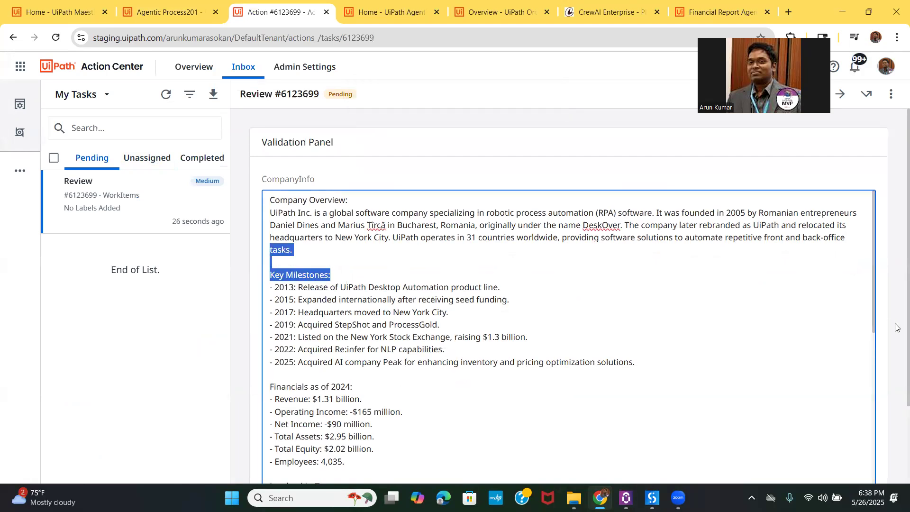
- Read through UiPath's website content and the five-point financial summary in the validation panel
{"action": "scroll", "scroll_direction": "down", "scroll_amount": 3}
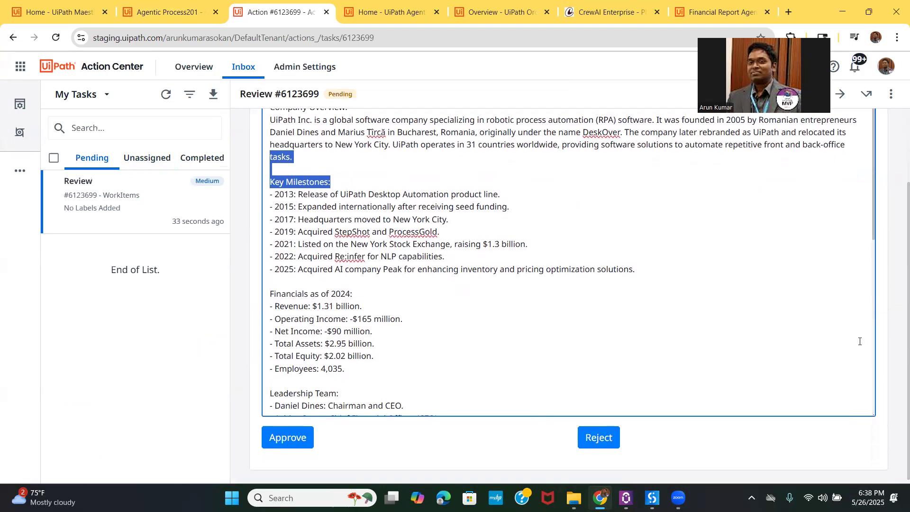
{"action": "mouse_move", "coordinate": [872, 235]}
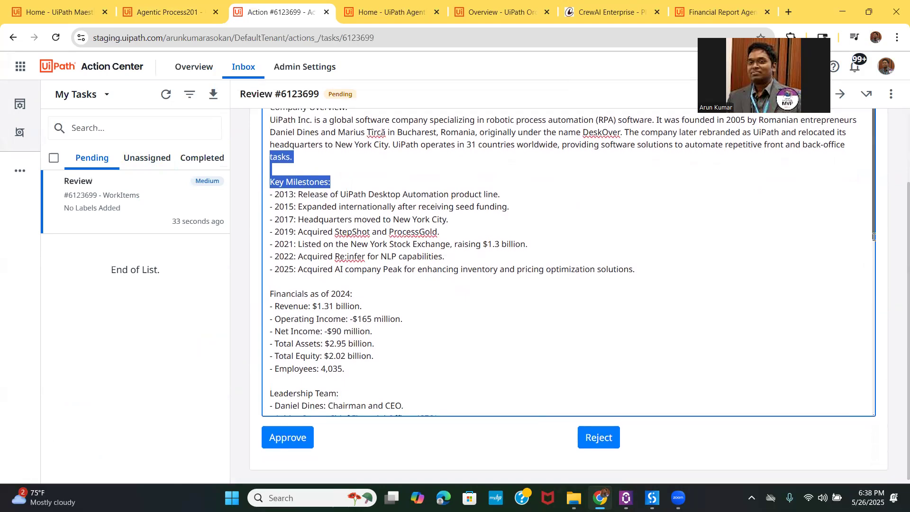
{"action": "scroll", "scroll_direction": "down", "scroll_amount": 3}
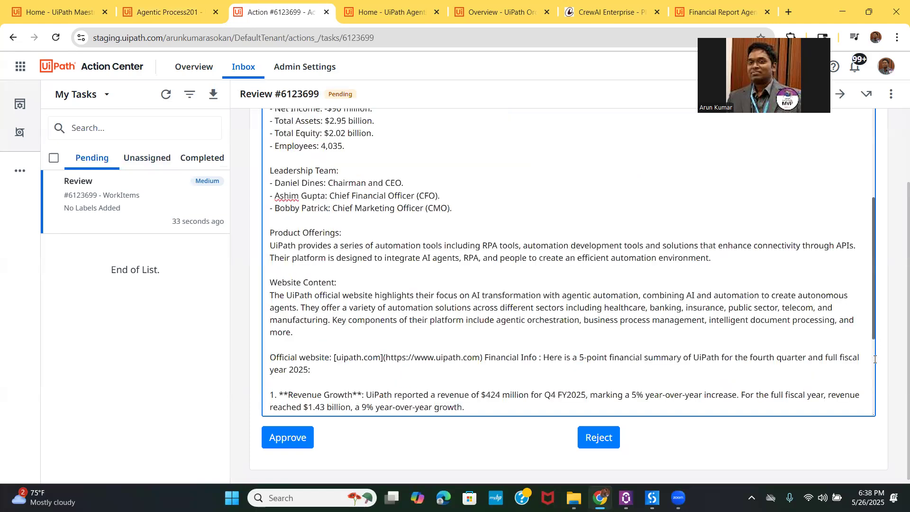
{"action": "scroll", "scroll_direction": "down", "scroll_amount": 3}
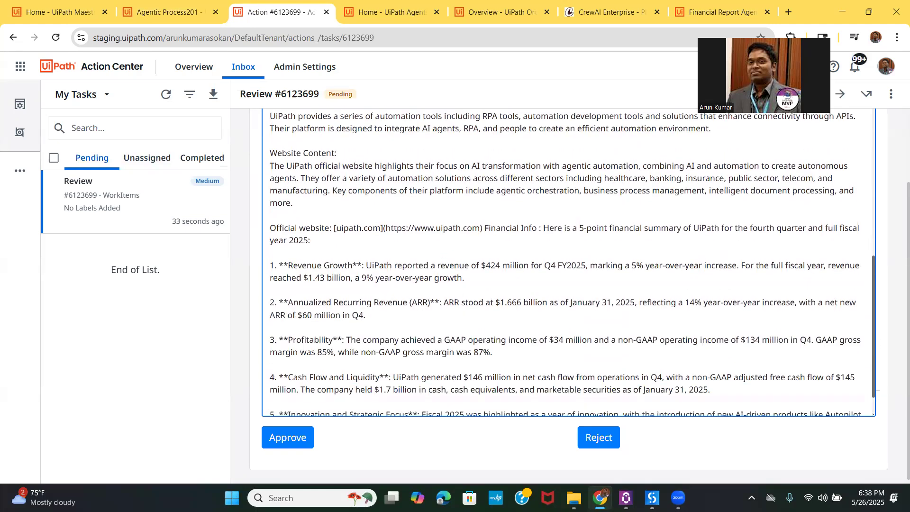
{"action": "scroll", "scroll_direction": "down", "scroll_amount": 3}
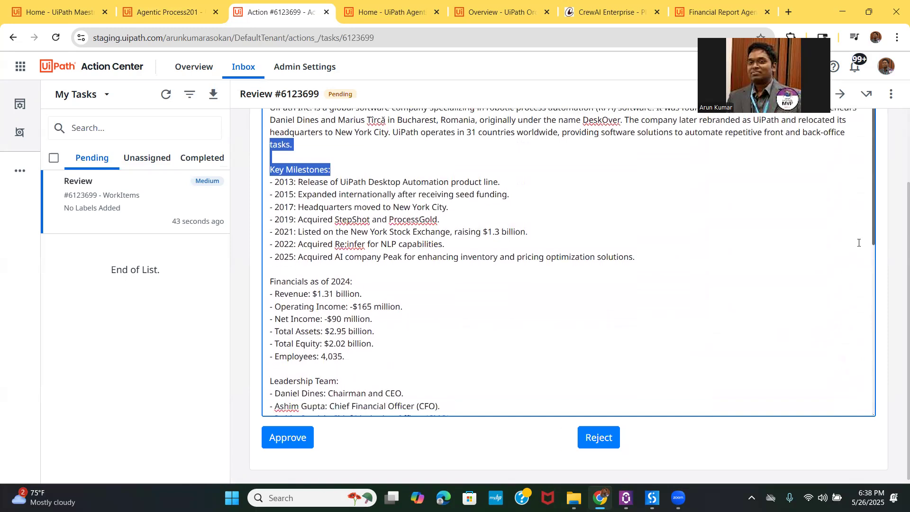
{"action": "scroll", "scroll_direction": "down", "scroll_amount": 3}
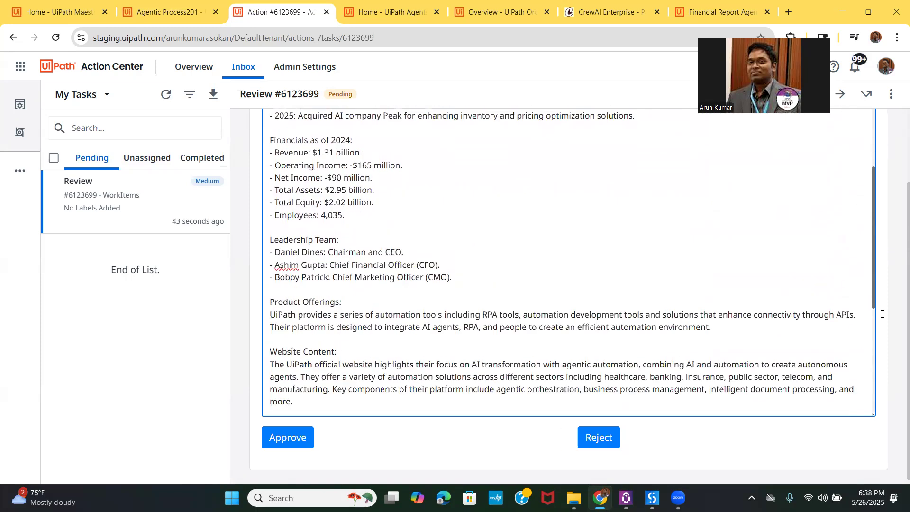
{"action": "scroll", "scroll_direction": "down", "scroll_amount": 3}
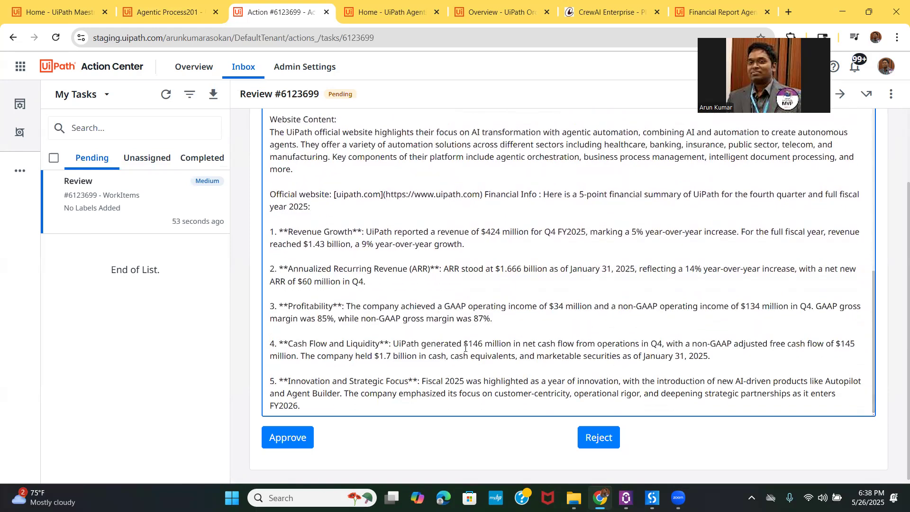
{"action": "mouse_move", "coordinate": [406, 455]}
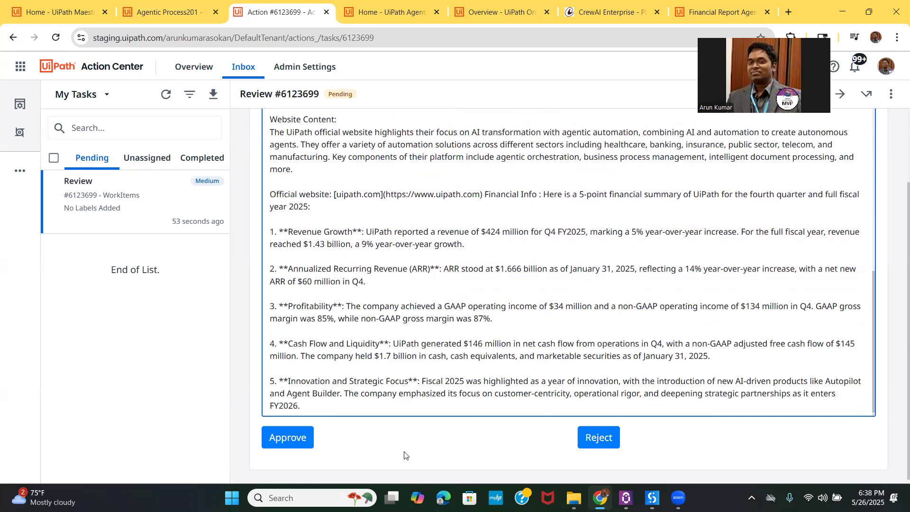
{"action": "mouse_move", "coordinate": [388, 459]}
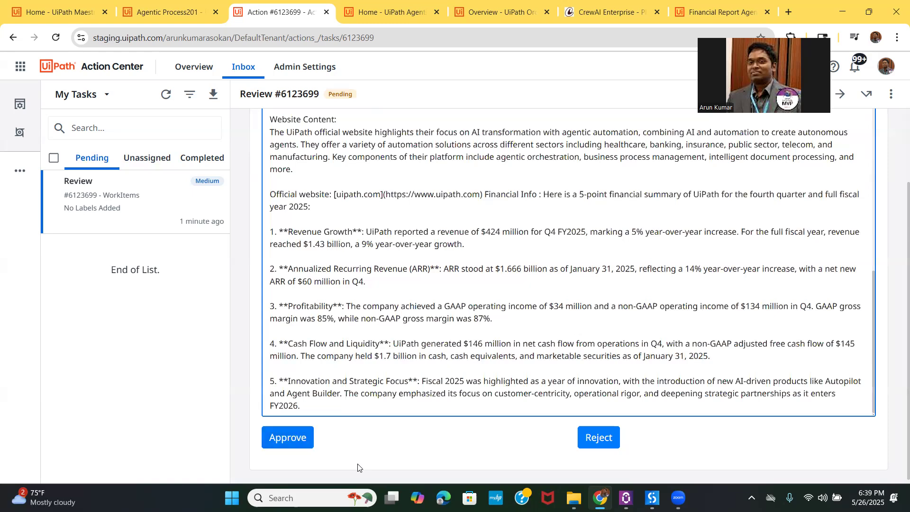
- Approve the financial report review task and return to the completed Agentic Process201 run
{"action": "left_click", "coordinate": [287, 437]}
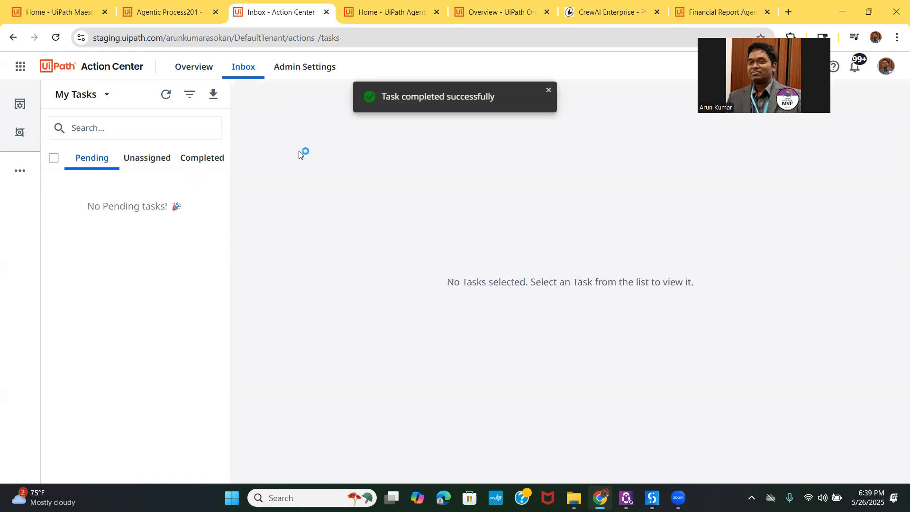
{"action": "left_click", "coordinate": [175, 12]}
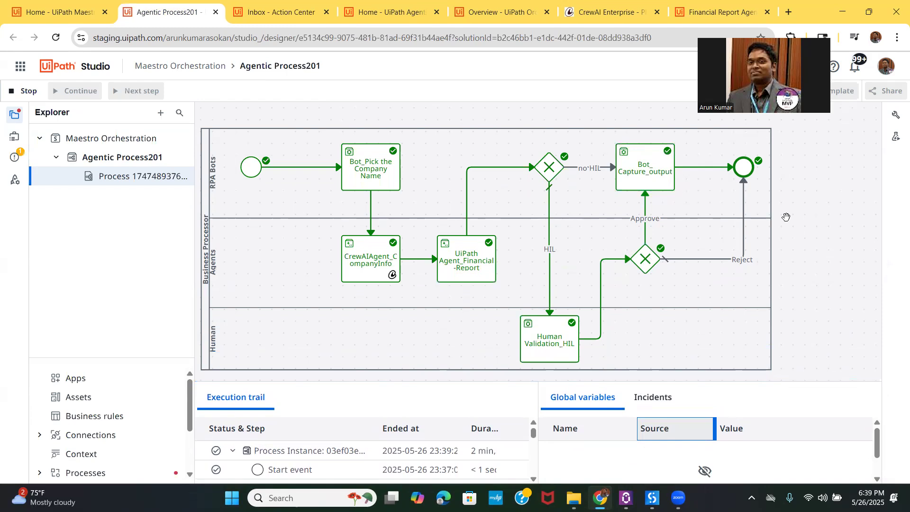
{"action": "mouse_move", "coordinate": [608, 442]}
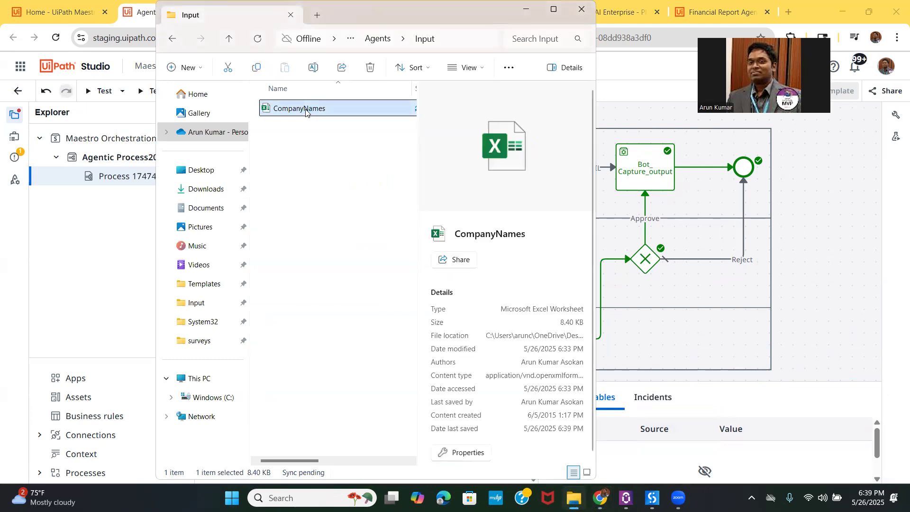
- Open CompanyNames.xlsx and check UiPath's Output now holds the company overview and financial summary
{"action": "double_click", "coordinate": [299, 108]}
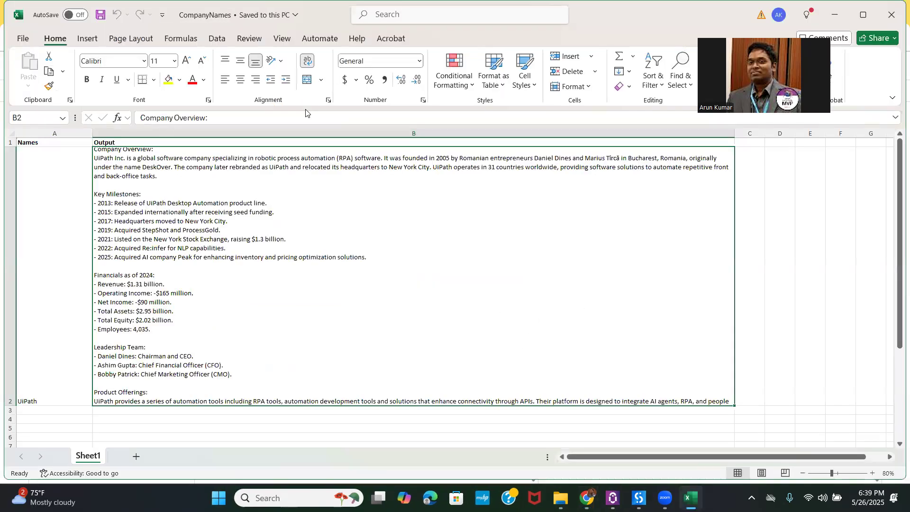
{"action": "mouse_move", "coordinate": [339, 292]}
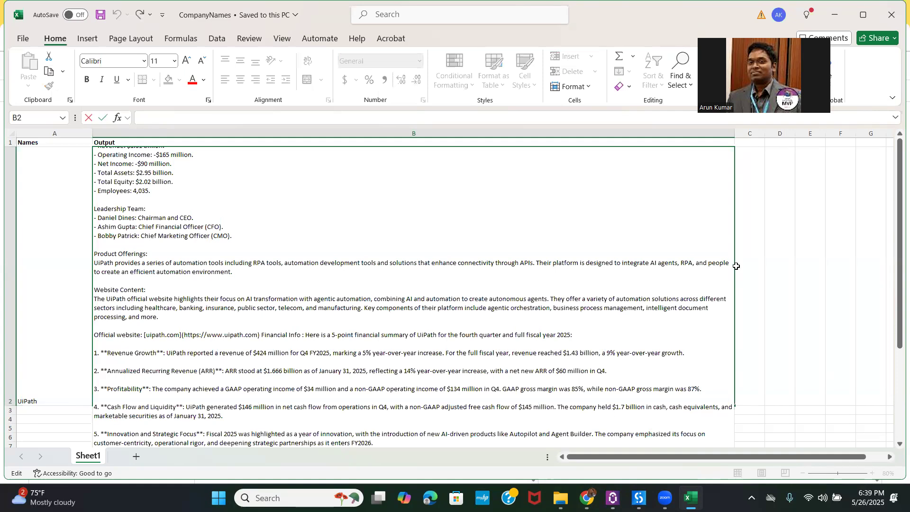
{"action": "scroll", "scroll_direction": "down", "scroll_amount": 3}
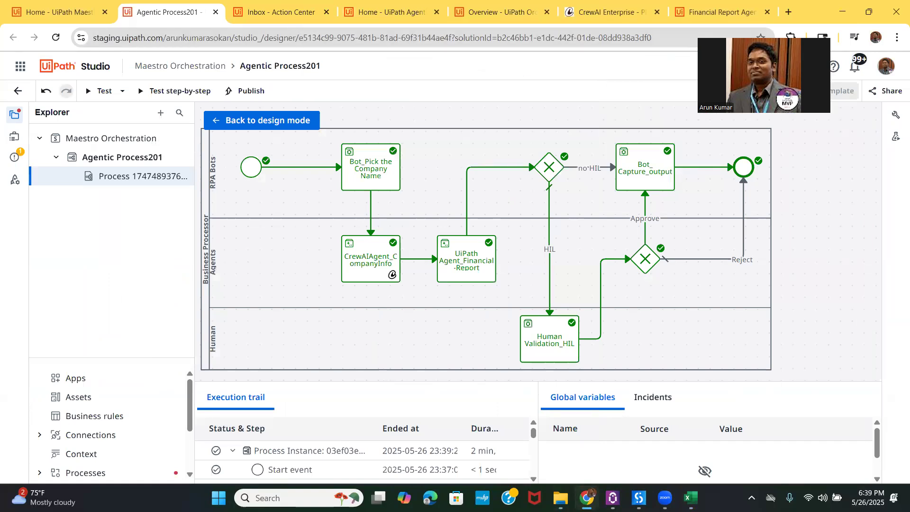
{"action": "mouse_move", "coordinate": [394, 32]}
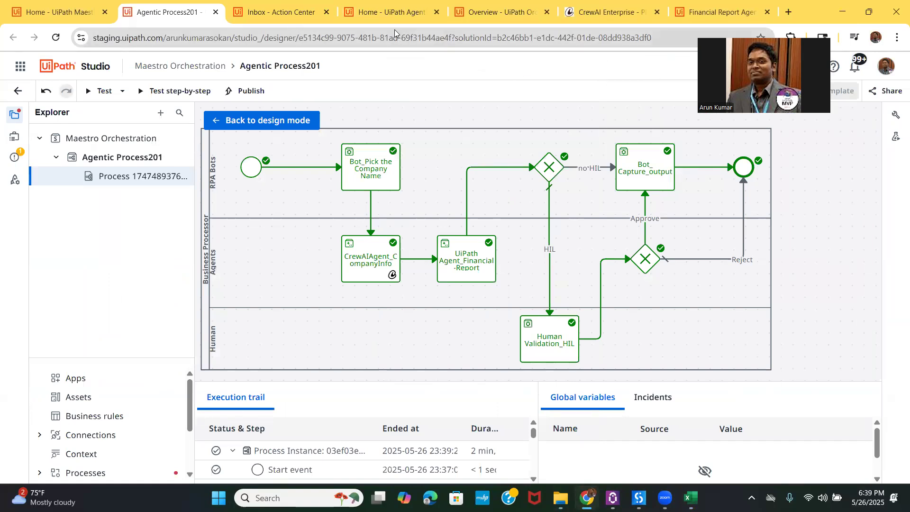
- Switch to the UiPath Agents instances page listing Financial-Report-Agent
{"action": "left_click", "coordinate": [389, 12]}
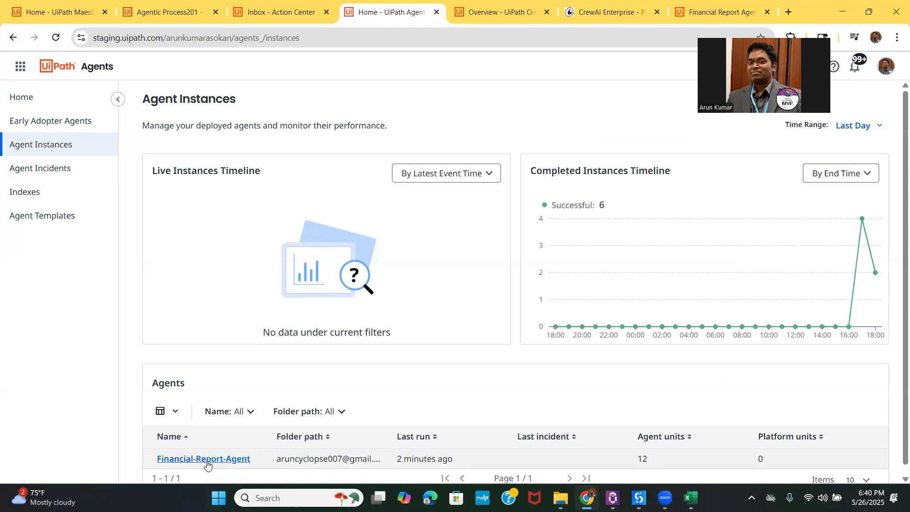
- Open Financial-Report-Agent's latest run trace and view the agent run's UiPath input and summary output
{"action": "left_click", "coordinate": [203, 459]}
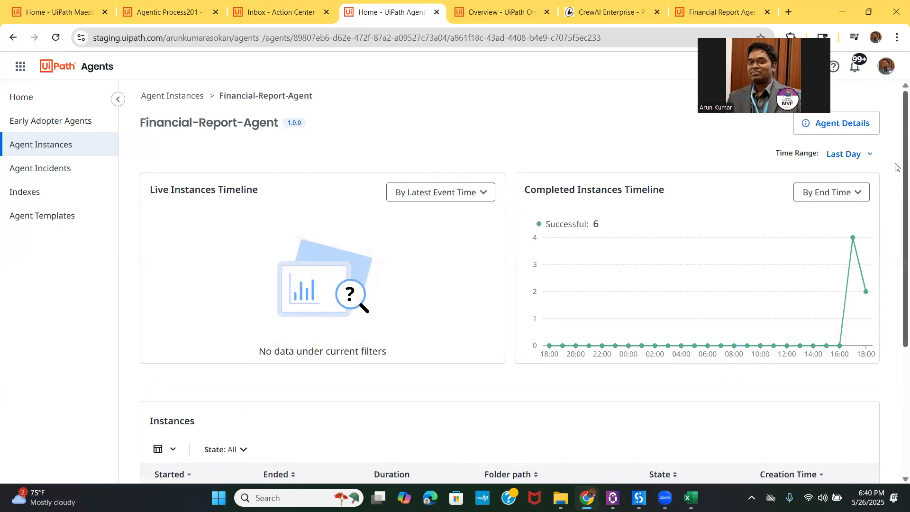
{"action": "scroll", "scroll_direction": "down", "scroll_amount": 3}
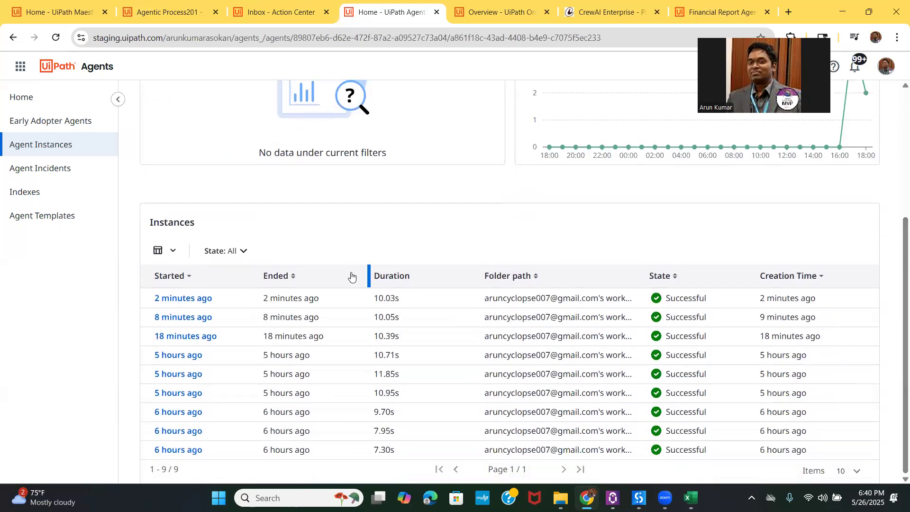
{"action": "left_click", "coordinate": [182, 298]}
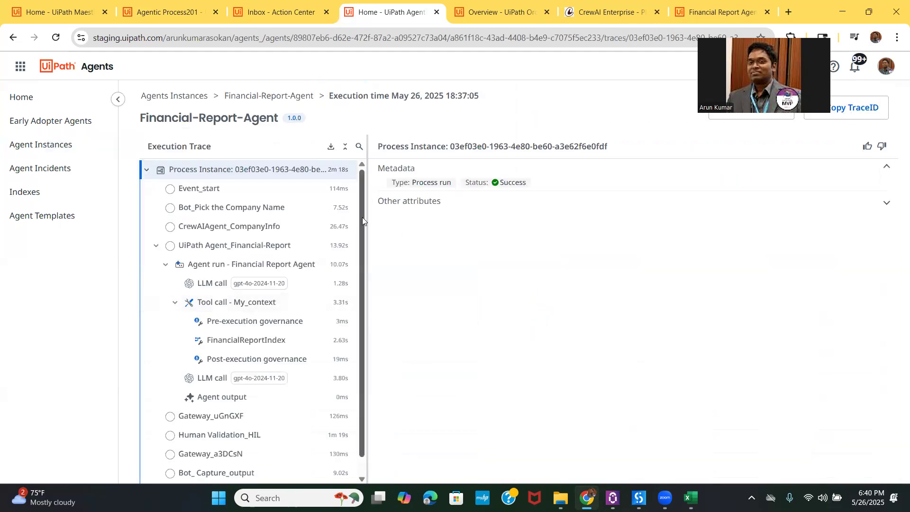
{"action": "scroll", "scroll_direction": "down", "scroll_amount": 3}
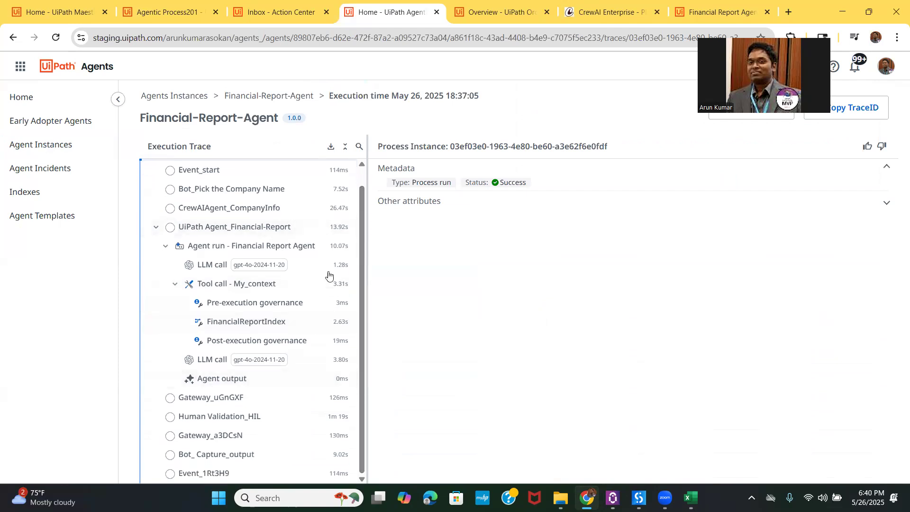
{"action": "mouse_move", "coordinate": [257, 249]}
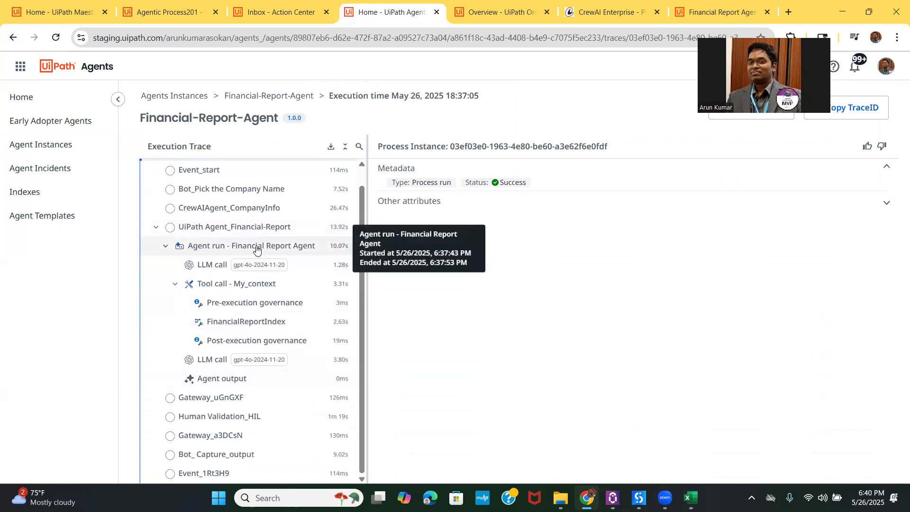
{"action": "left_click", "coordinate": [250, 246]}
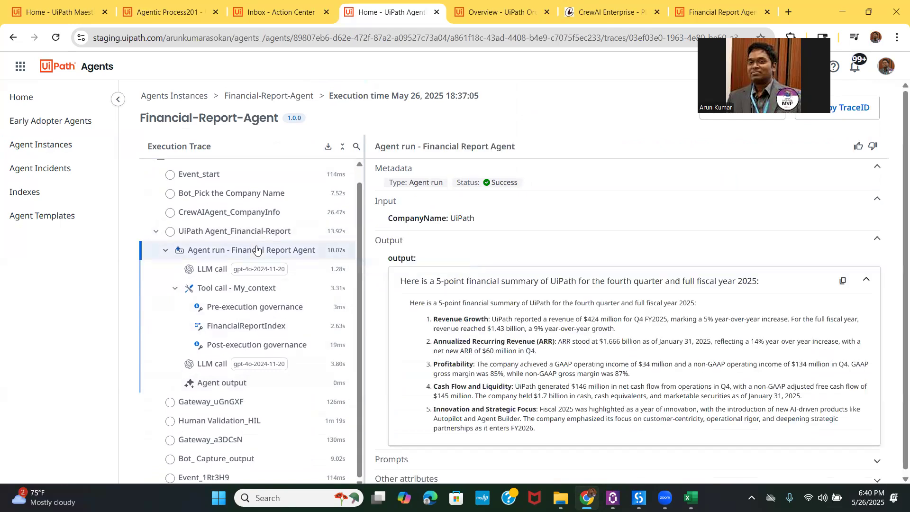
{"action": "mouse_move", "coordinate": [250, 241]}
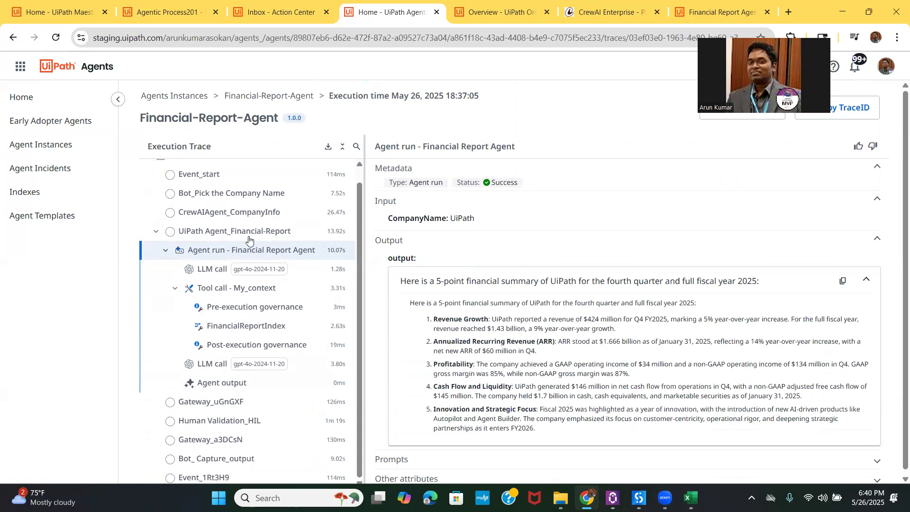
{"action": "mouse_move", "coordinate": [412, 330]}
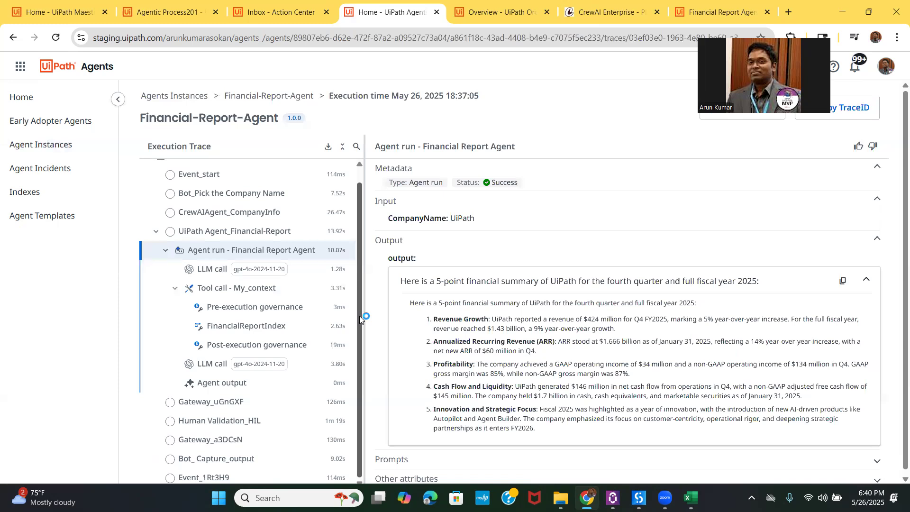
{"action": "mouse_move", "coordinate": [263, 292]}
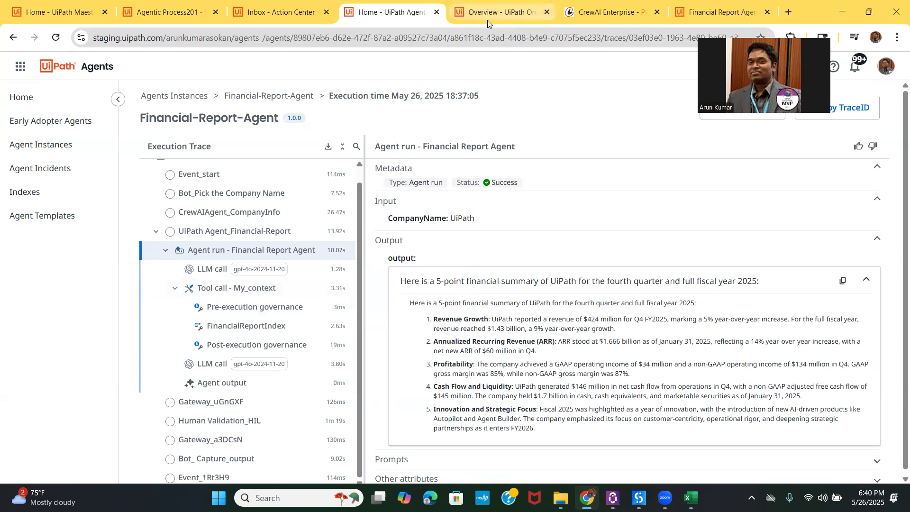
- In Orchestrator, browse the Indexes and Storage Buckets lists
{"action": "left_click", "coordinate": [495, 12]}
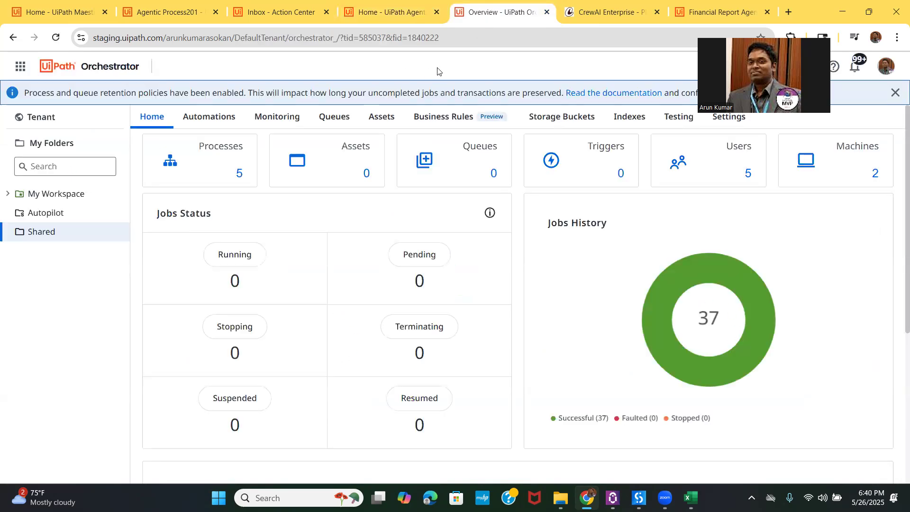
{"action": "left_click", "coordinate": [629, 116]}
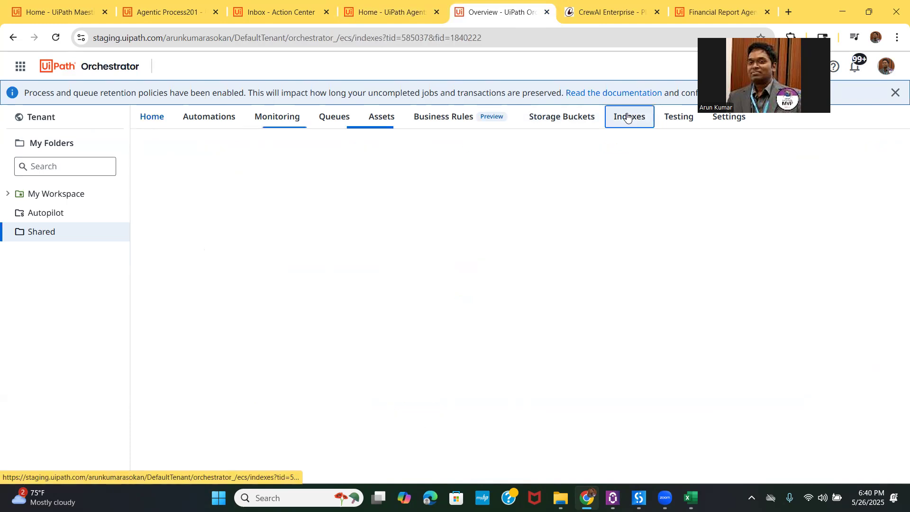
{"action": "left_click", "coordinate": [630, 116]}
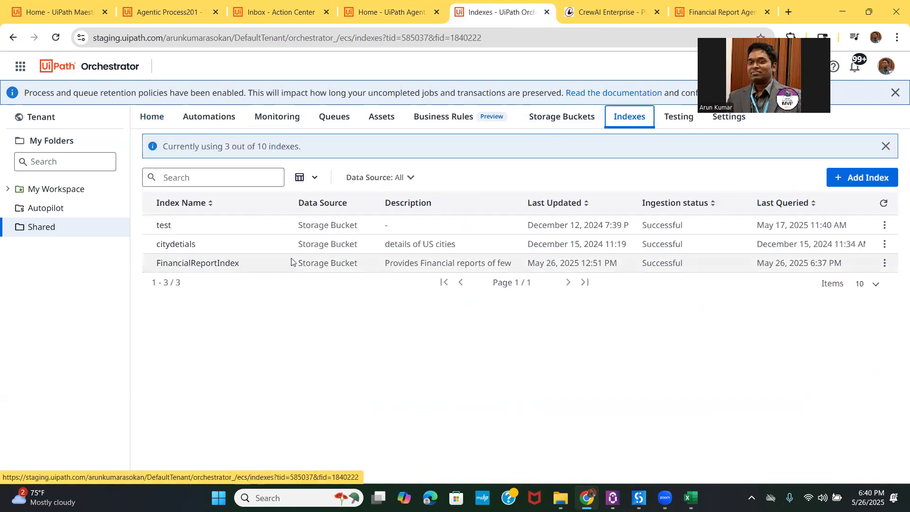
{"action": "mouse_move", "coordinate": [567, 121]}
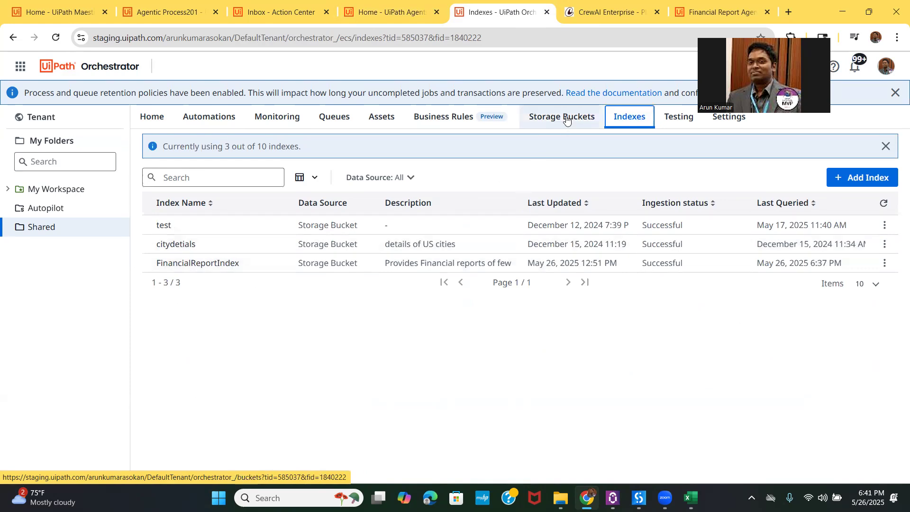
{"action": "left_click", "coordinate": [561, 117]}
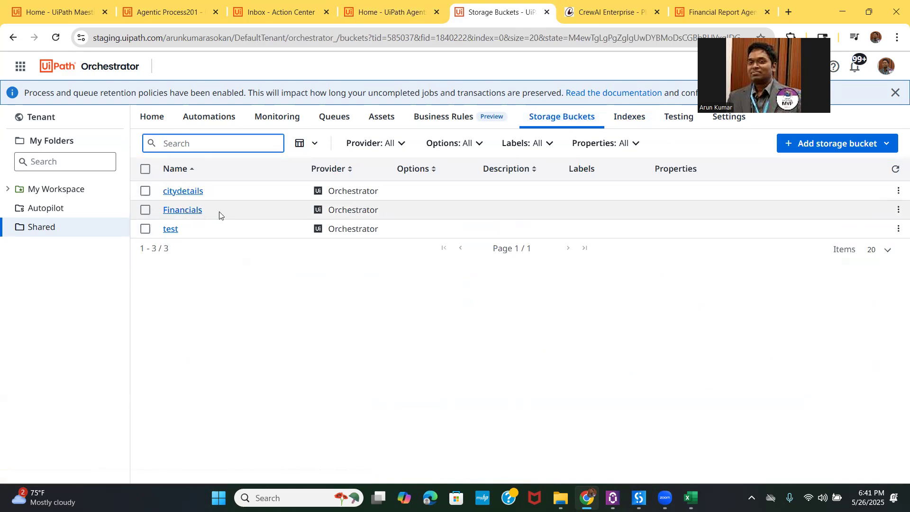
- Select the My Workspace folder and show its deployed Processes, including Financial-Report-Agent
{"action": "left_click", "coordinate": [213, 142]}
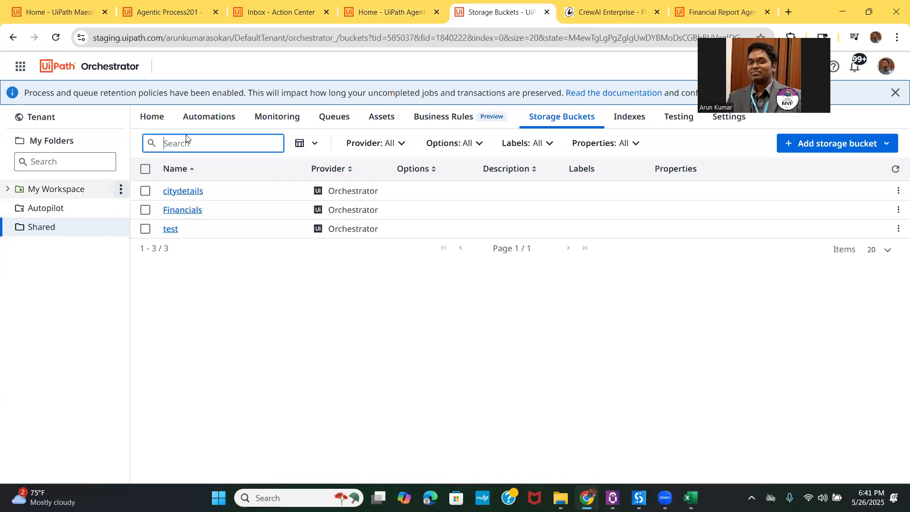
{"action": "mouse_move", "coordinate": [68, 192]}
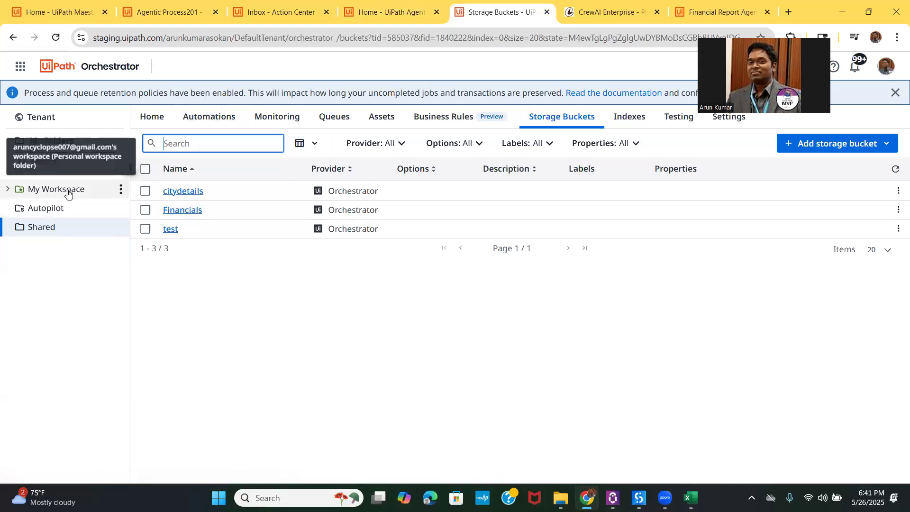
{"action": "left_click", "coordinate": [56, 189]}
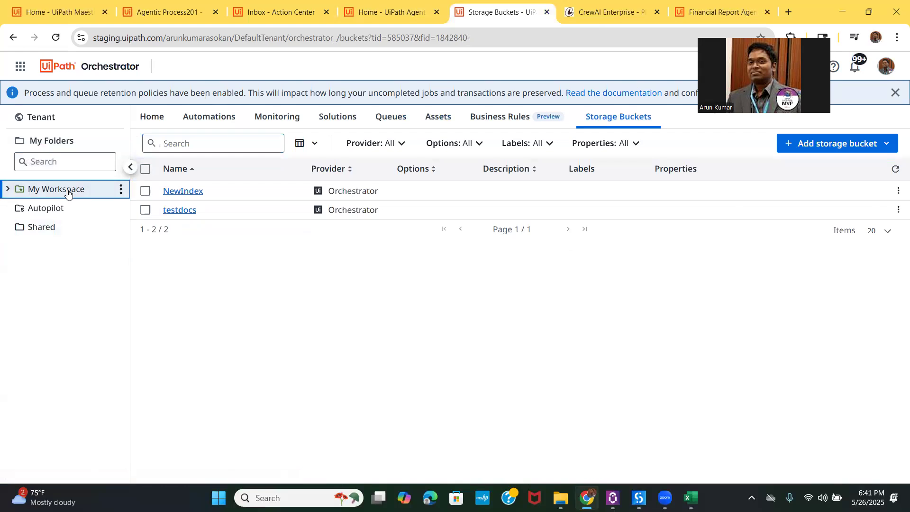
{"action": "mouse_move", "coordinate": [209, 124]}
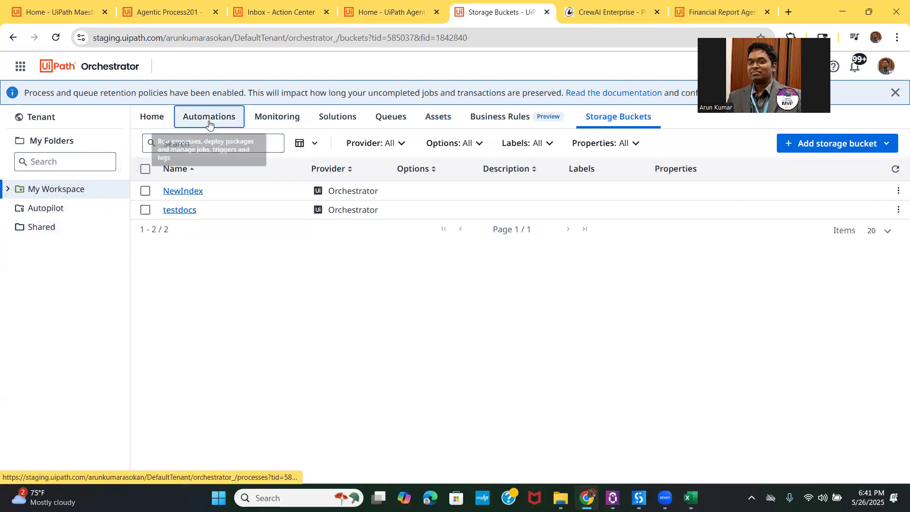
{"action": "left_click", "coordinate": [208, 117]}
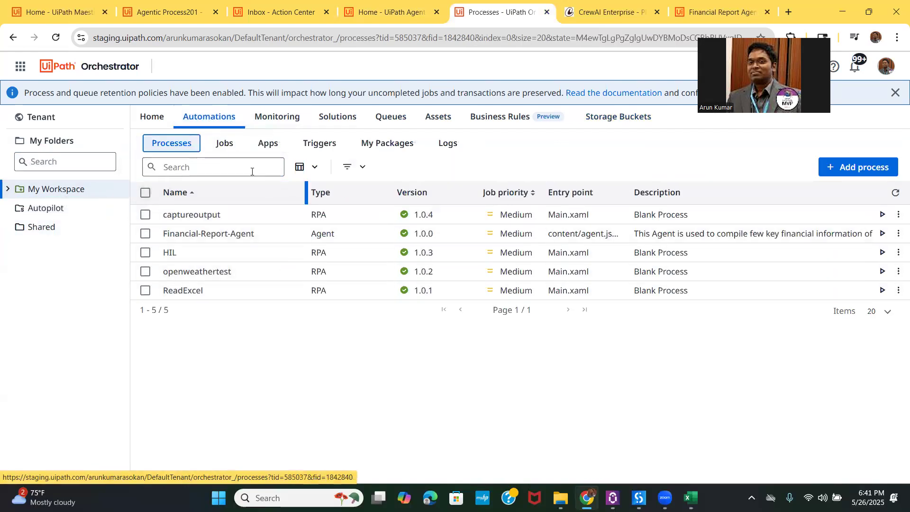
{"action": "mouse_move", "coordinate": [275, 374]}
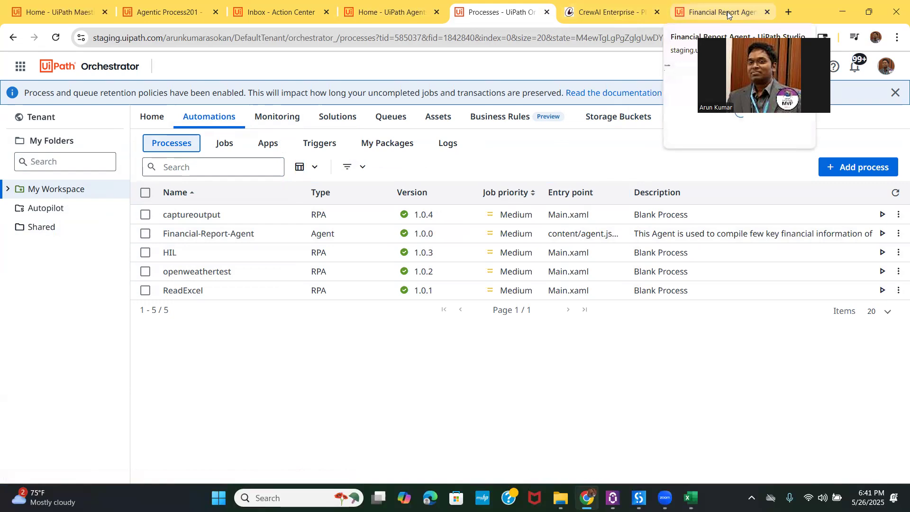
- Review the Financial Report Agent definition: system prompt, user prompt and FinancialReportIndex context
{"action": "left_click", "coordinate": [728, 13]}
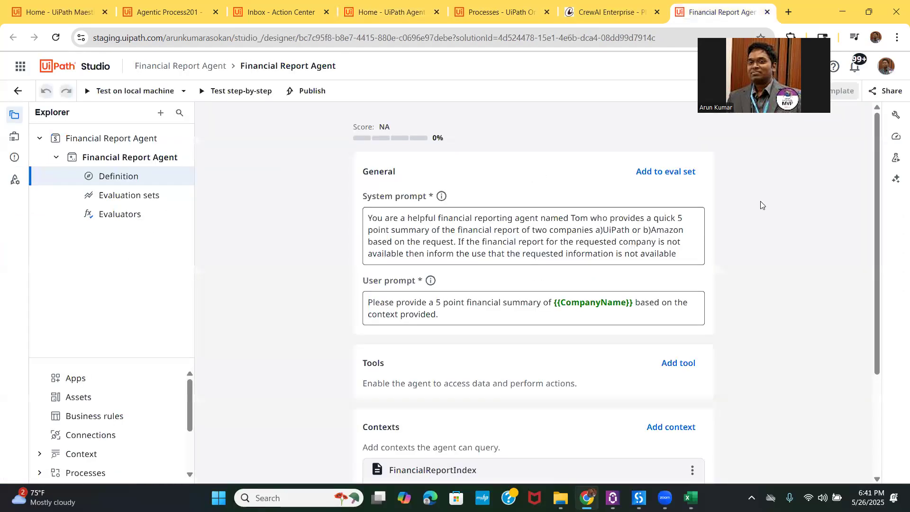
{"action": "scroll", "scroll_direction": "down", "scroll_amount": 3}
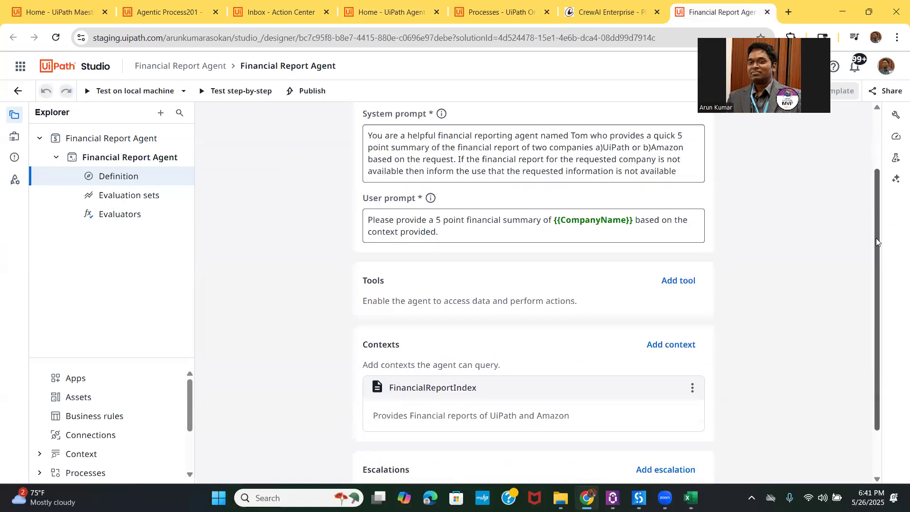
{"action": "scroll", "scroll_direction": "down", "scroll_amount": 3}
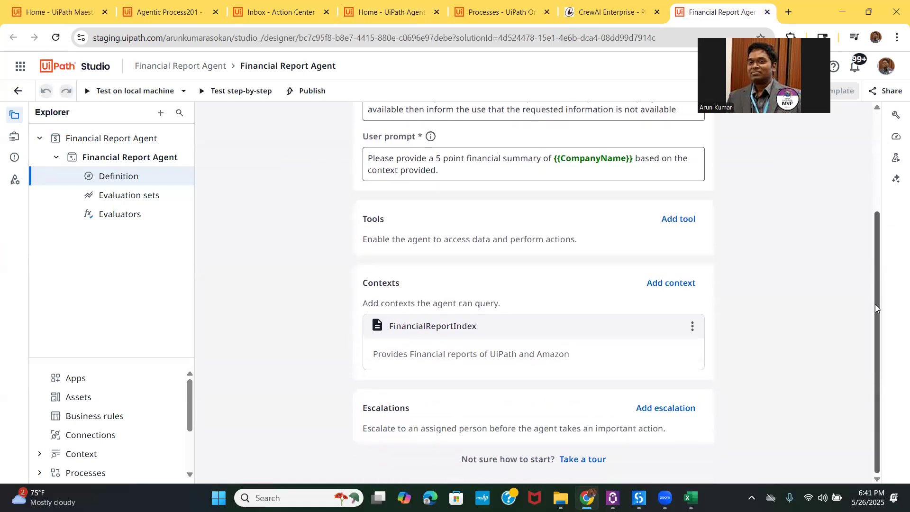
{"action": "scroll", "scroll_direction": "up", "scroll_amount": 3}
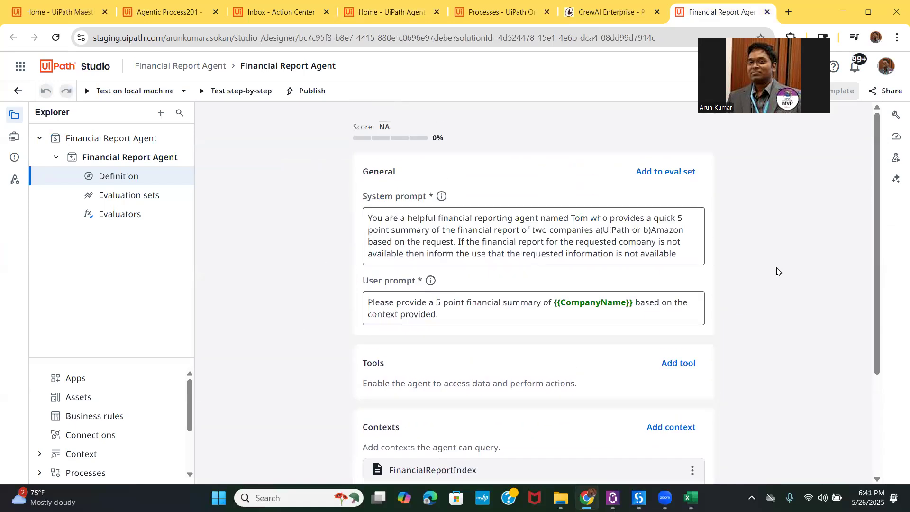
- Reach the Company Name Search crew via CrewAI Automations, showing its completed UiPath and Amazon executions
{"action": "left_click", "coordinate": [609, 13]}
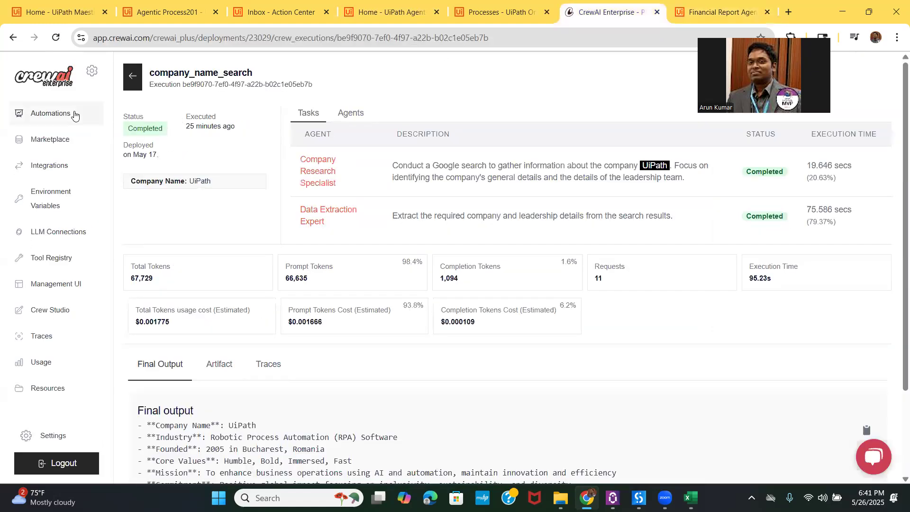
{"action": "left_click", "coordinate": [50, 114]}
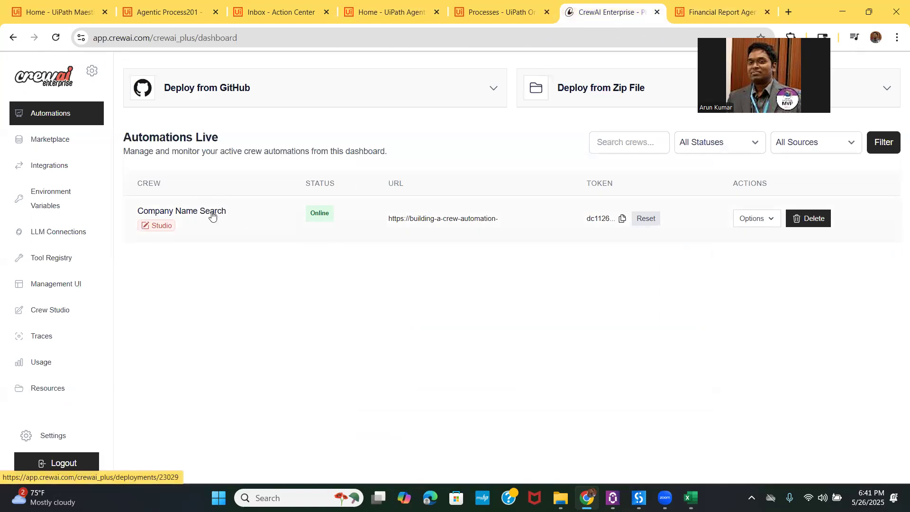
{"action": "left_click", "coordinate": [182, 211]}
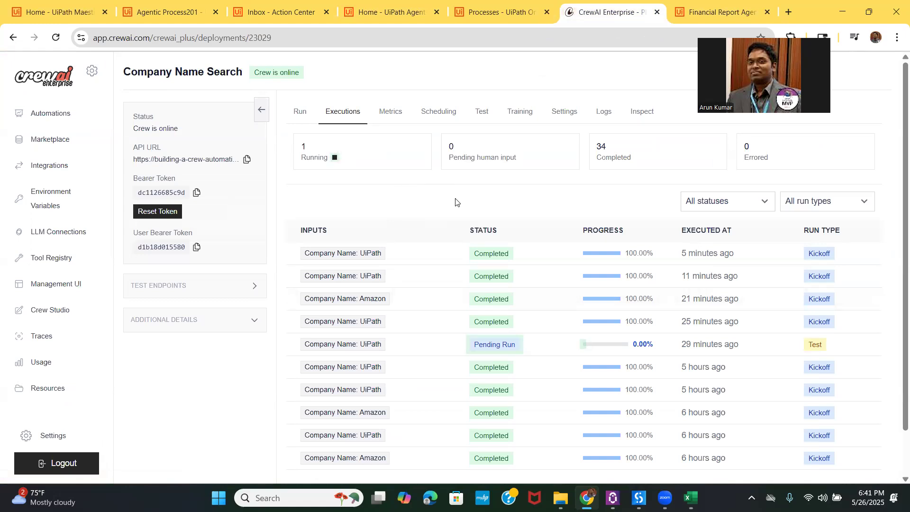
{"action": "mouse_move", "coordinate": [453, 205]}
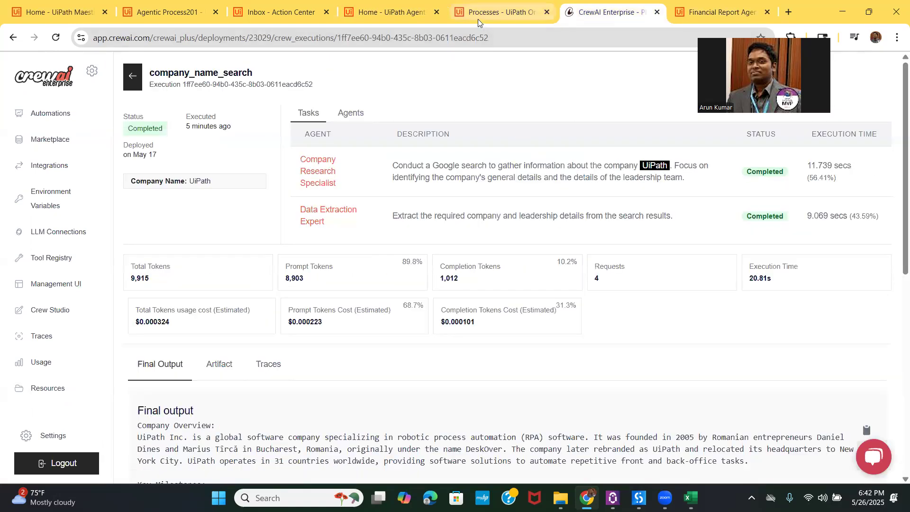
- Show the My Workspace Processes list with Financial-Report-Agent among five deployed processes
{"action": "left_click", "coordinate": [499, 13]}
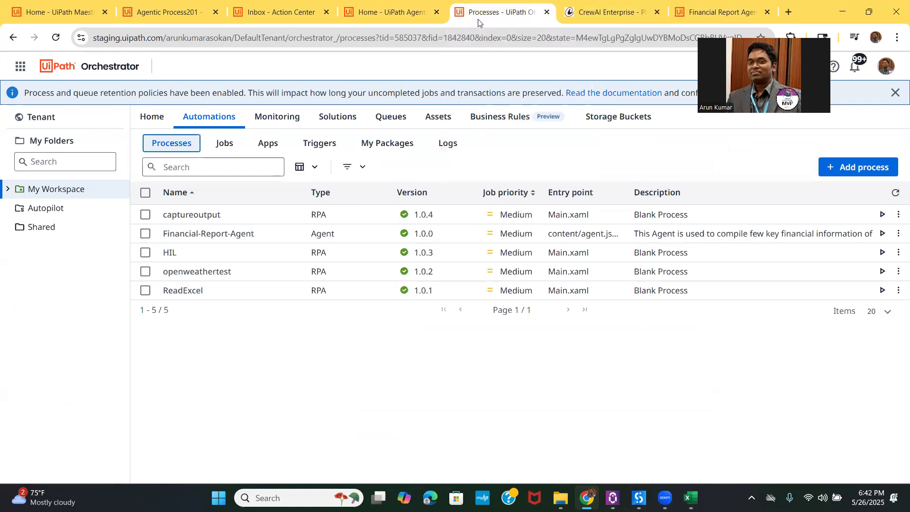
{"action": "mouse_move", "coordinate": [271, 29]}
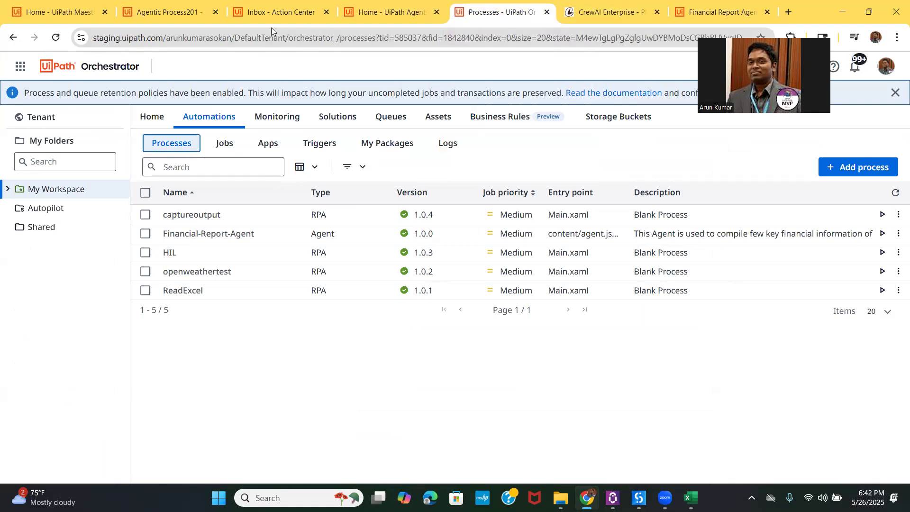
{"action": "mouse_move", "coordinate": [159, 17]}
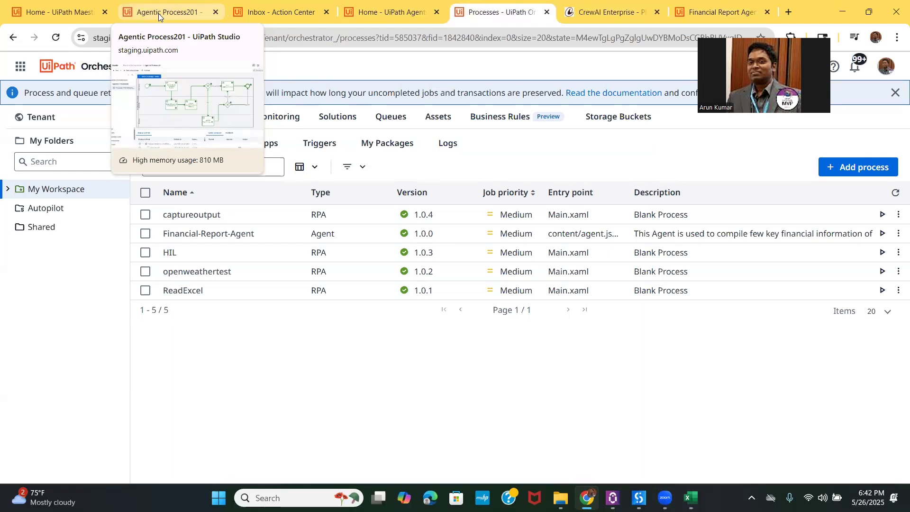
- Inspect the completed 2 min 18 sec Agentic Process201 execution trail with each step's timing visible
{"action": "left_click", "coordinate": [166, 12]}
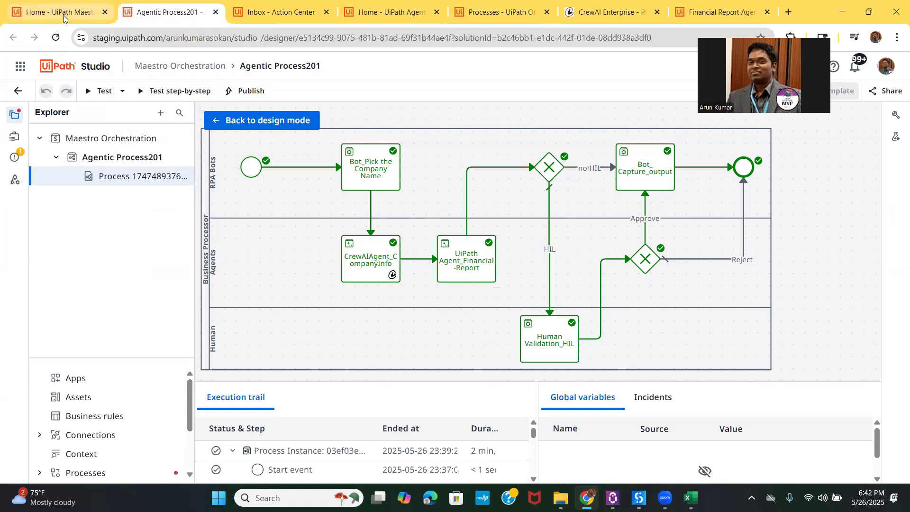
{"action": "mouse_move", "coordinate": [859, 289]}
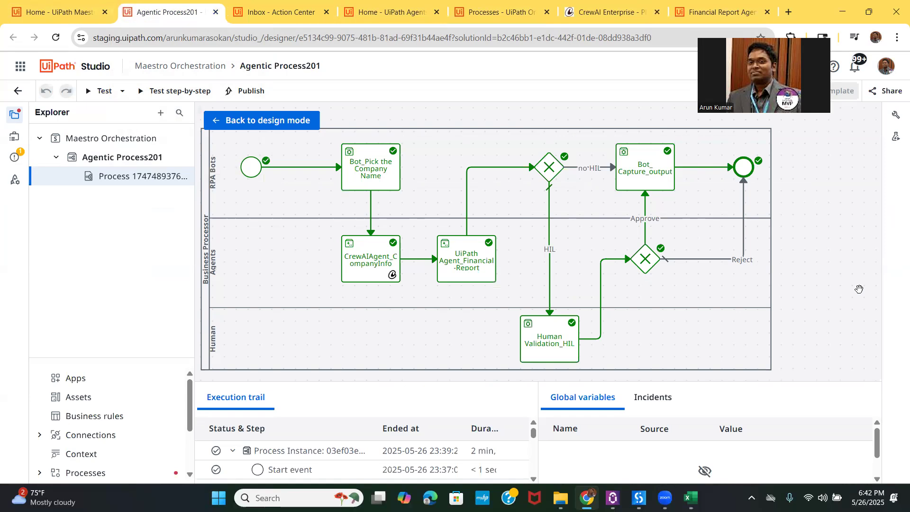
{"action": "mouse_move", "coordinate": [797, 398]}
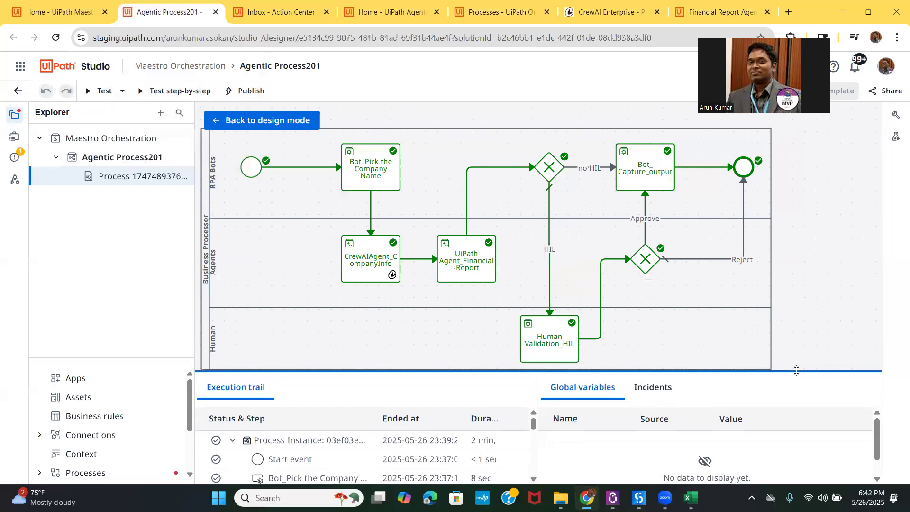
{"action": "left_click_drag", "start_coordinate": [797, 370], "coordinate": [775, 229]}
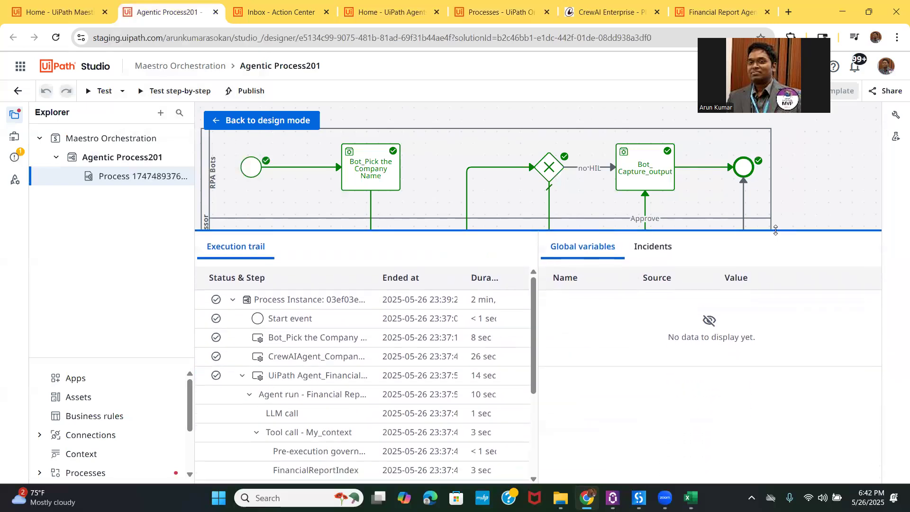
{"action": "mouse_move", "coordinate": [465, 277]}
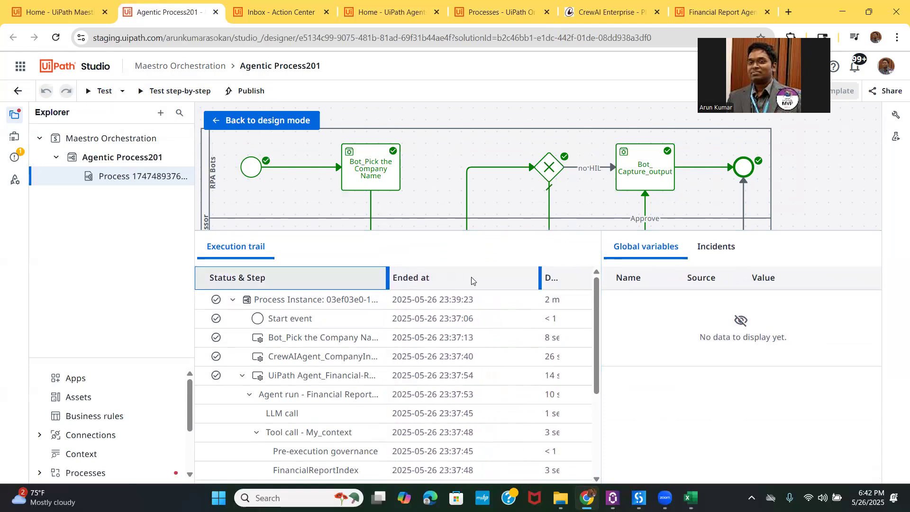
{"action": "left_click_drag", "start_coordinate": [539, 278], "coordinate": [487, 278]}
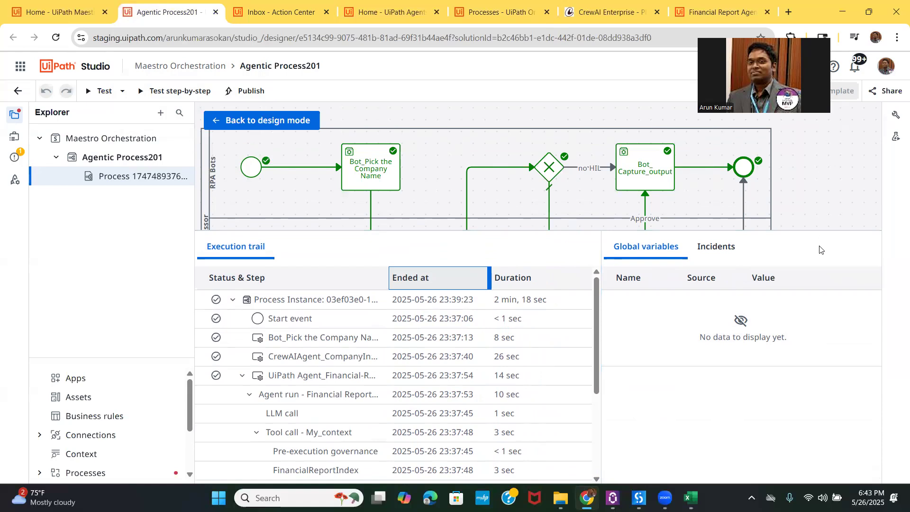
{"action": "left_click_drag", "start_coordinate": [820, 250], "coordinate": [820, 252]}
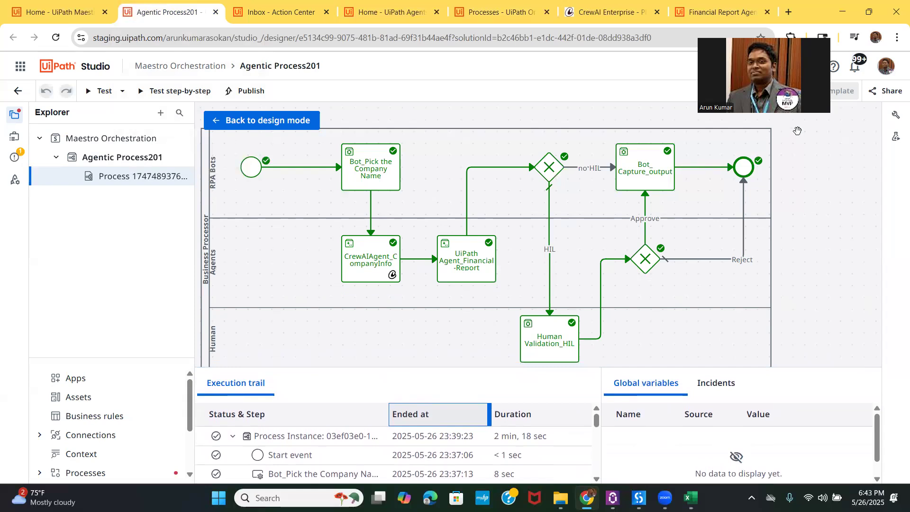
{"action": "mouse_move", "coordinate": [634, 59]}
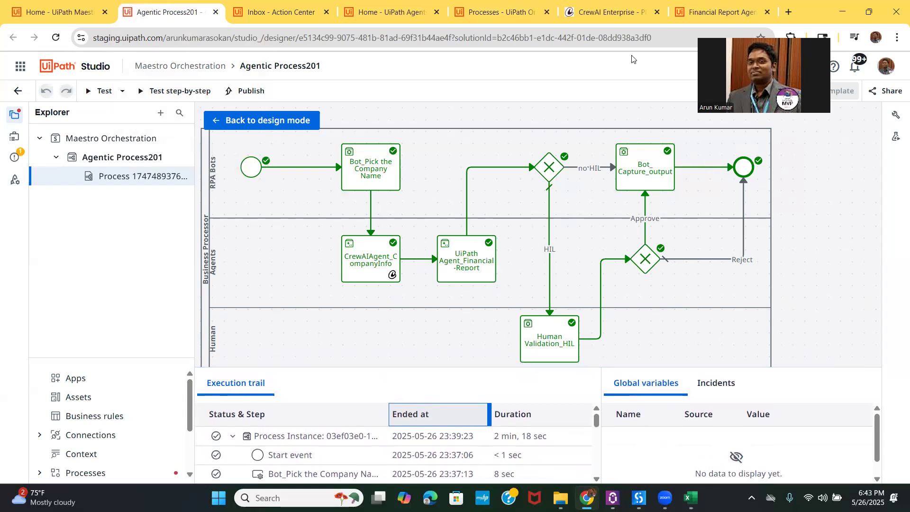